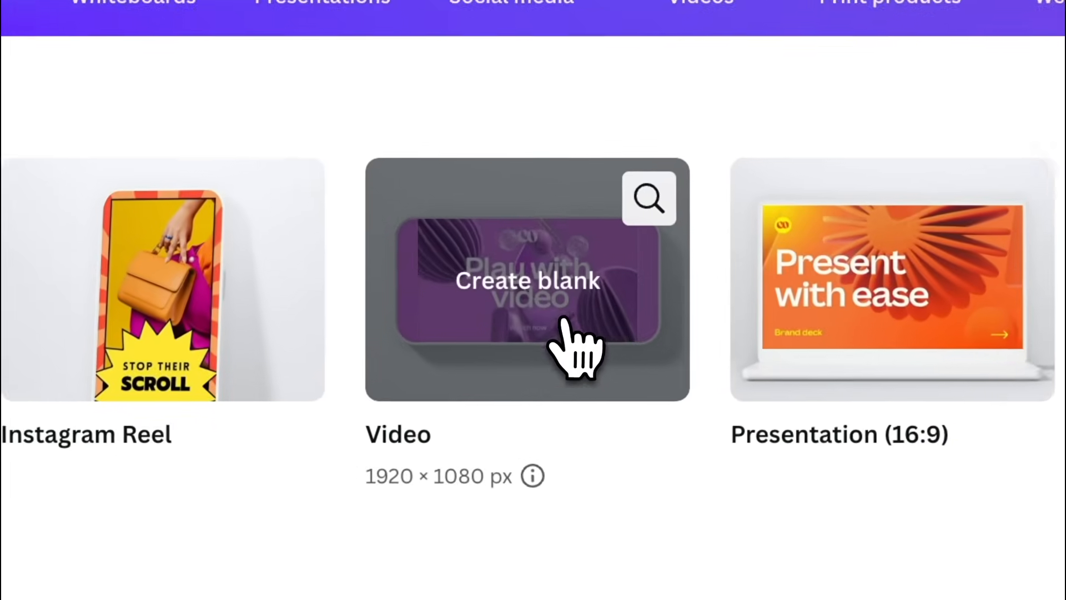
- Create a blank 1920 × 1080 video design and scroll Elements to the Flowers frames
click(527, 279)
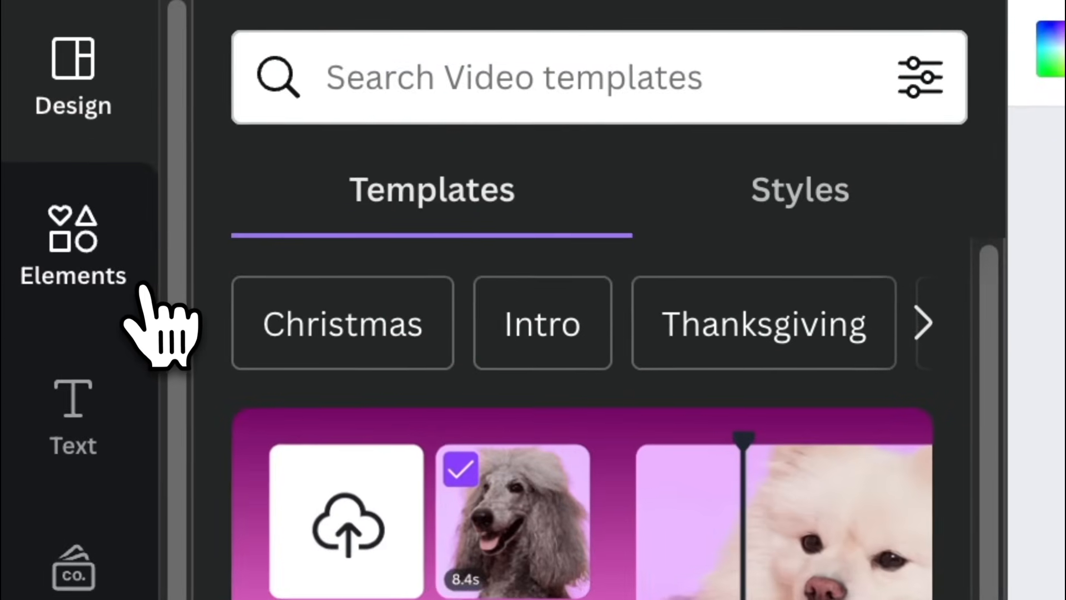
click(73, 245)
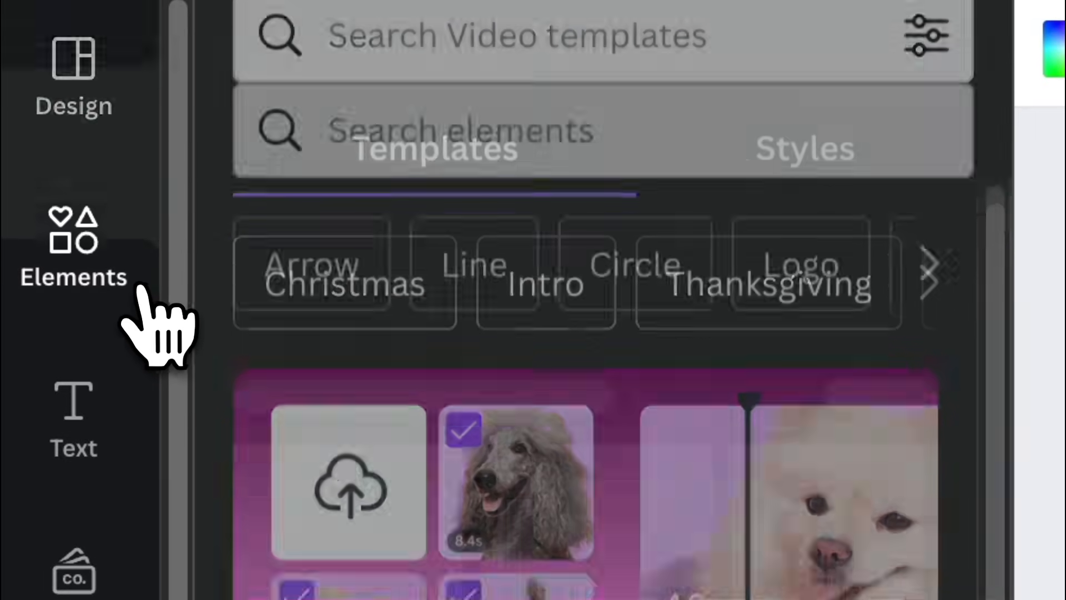
click(73, 244)
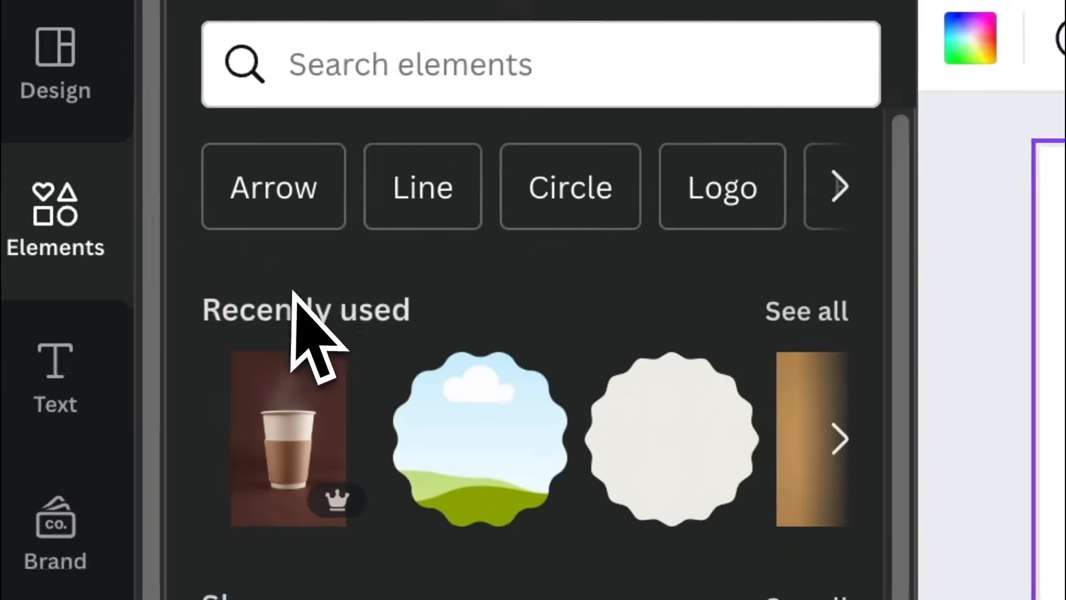
scroll(down, 3)
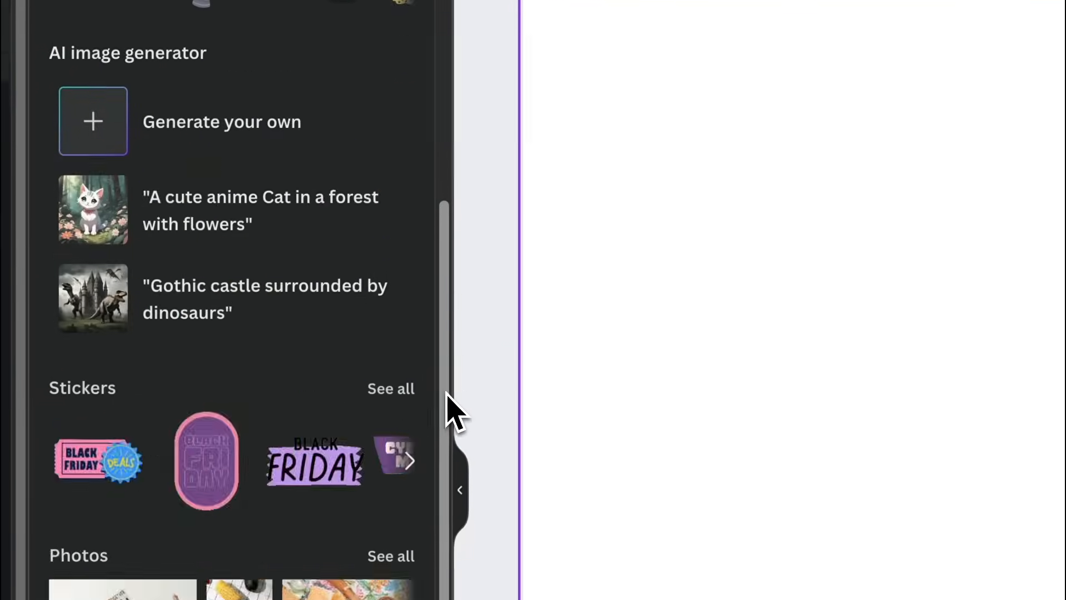
scroll(down, 3)
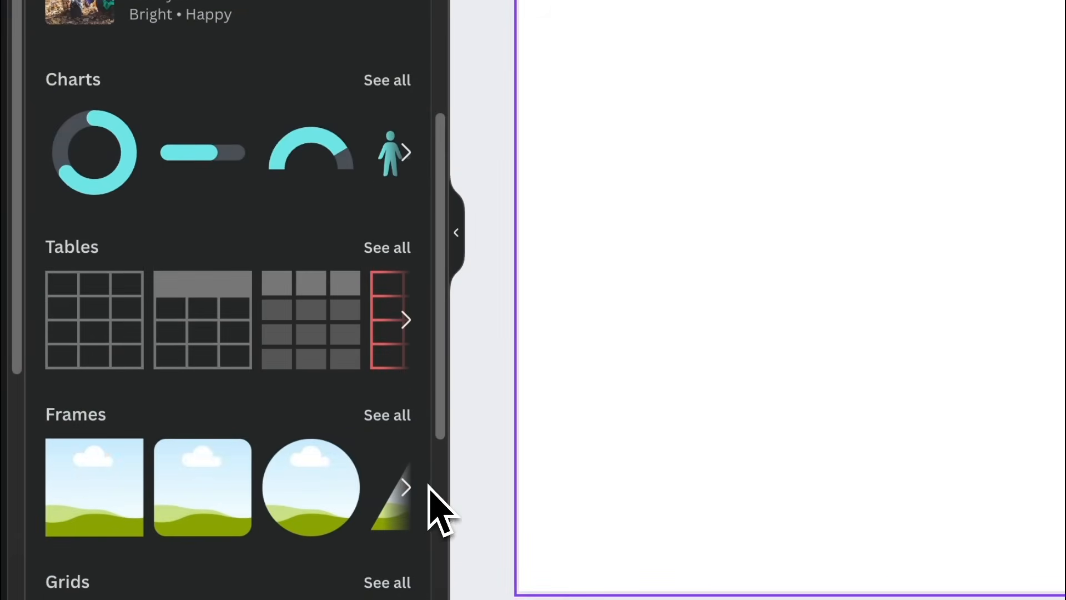
scroll(down, 3)
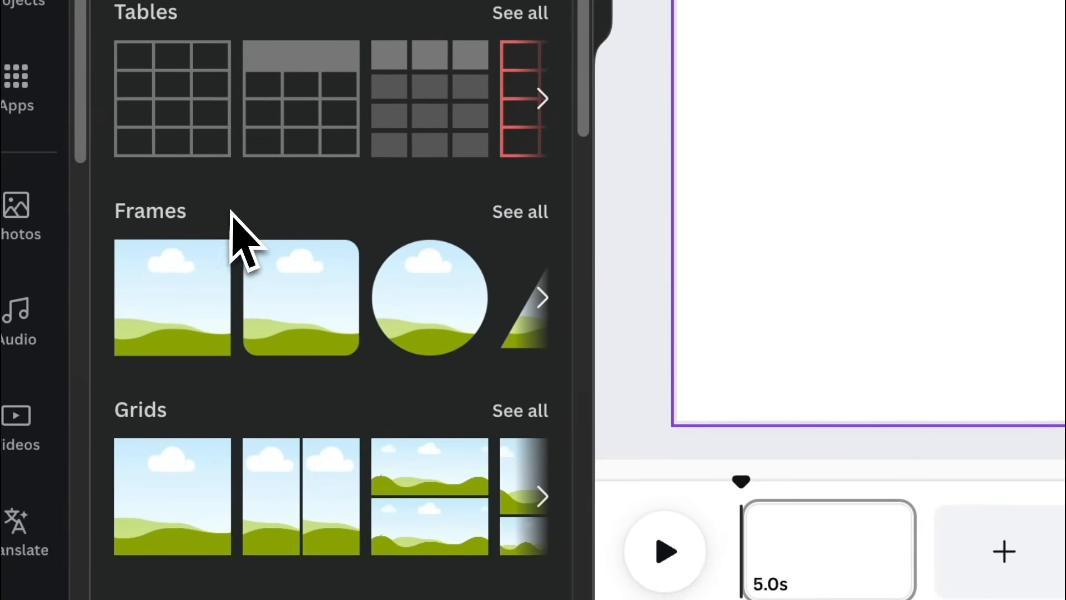
scroll(down, 3)
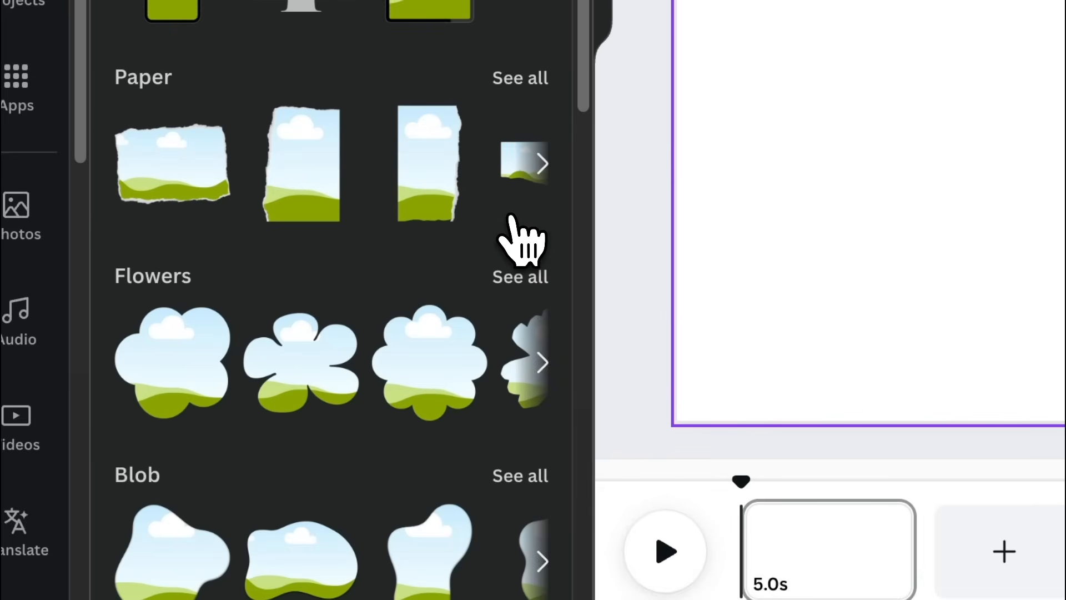
mouse_move(173, 326)
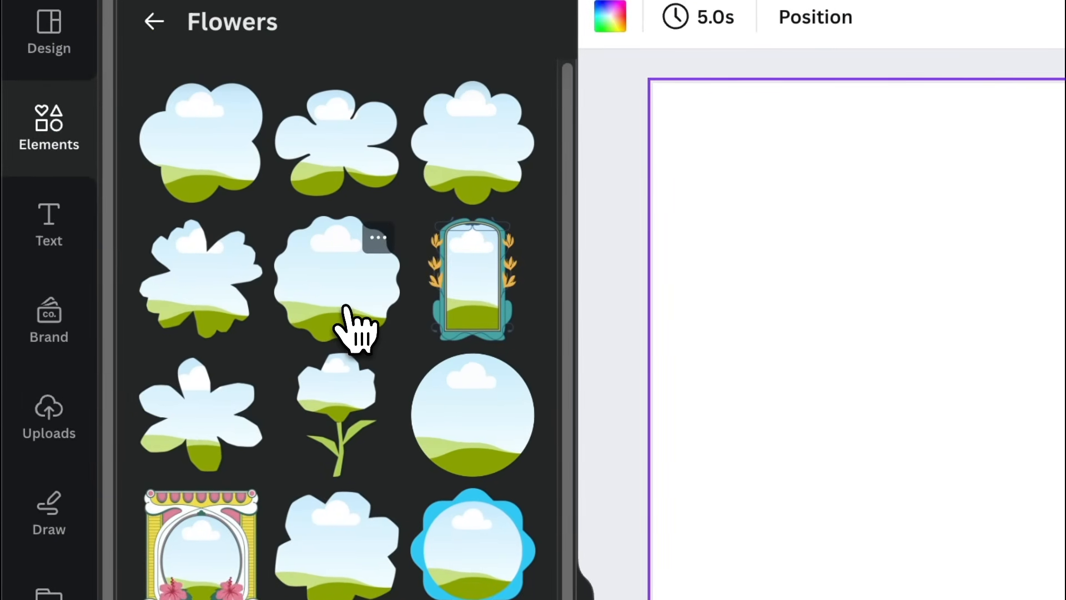
- Add the scalloped circle frame to the page and fill it with solid purple
click(336, 279)
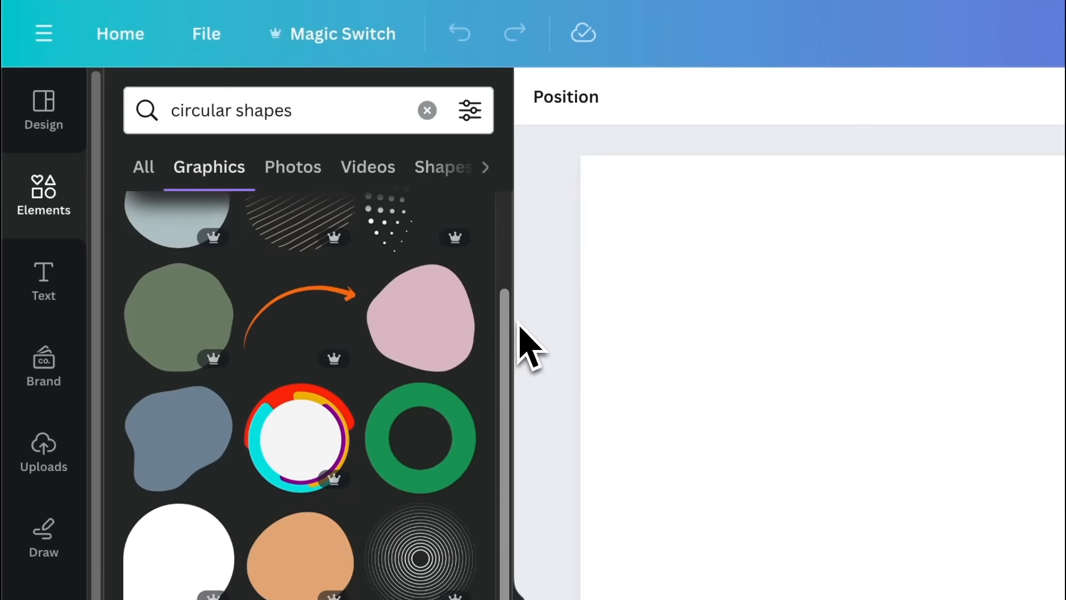
scroll(down, 3)
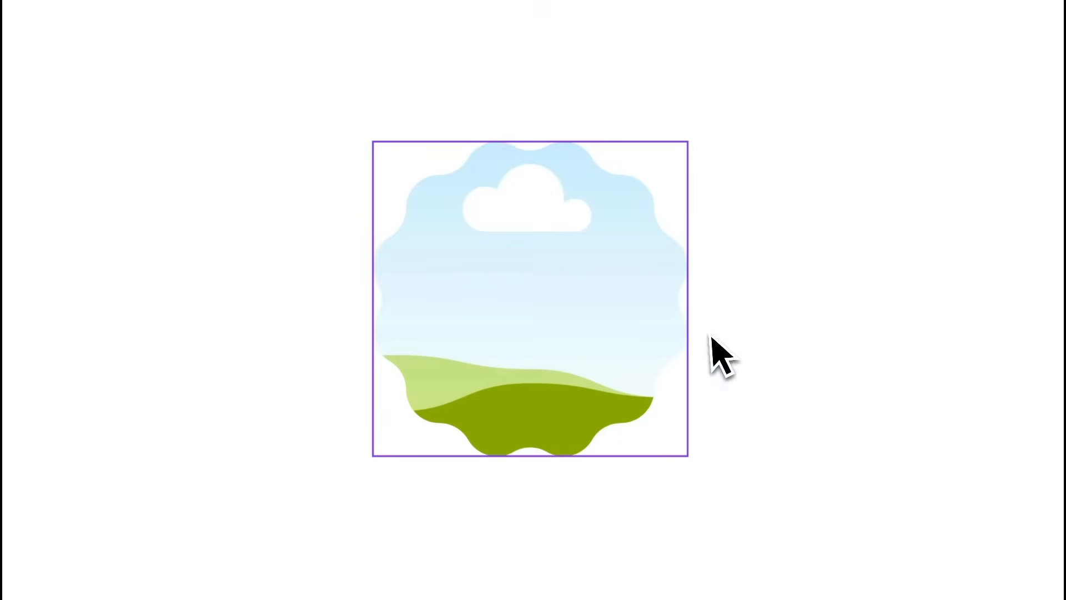
mouse_move(595, 350)
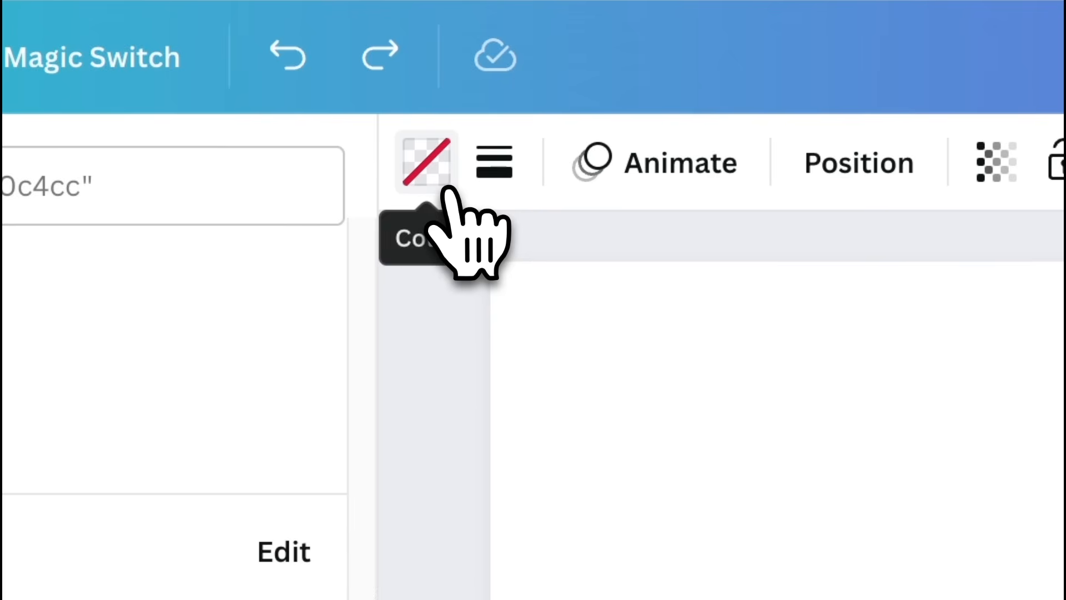
click(426, 161)
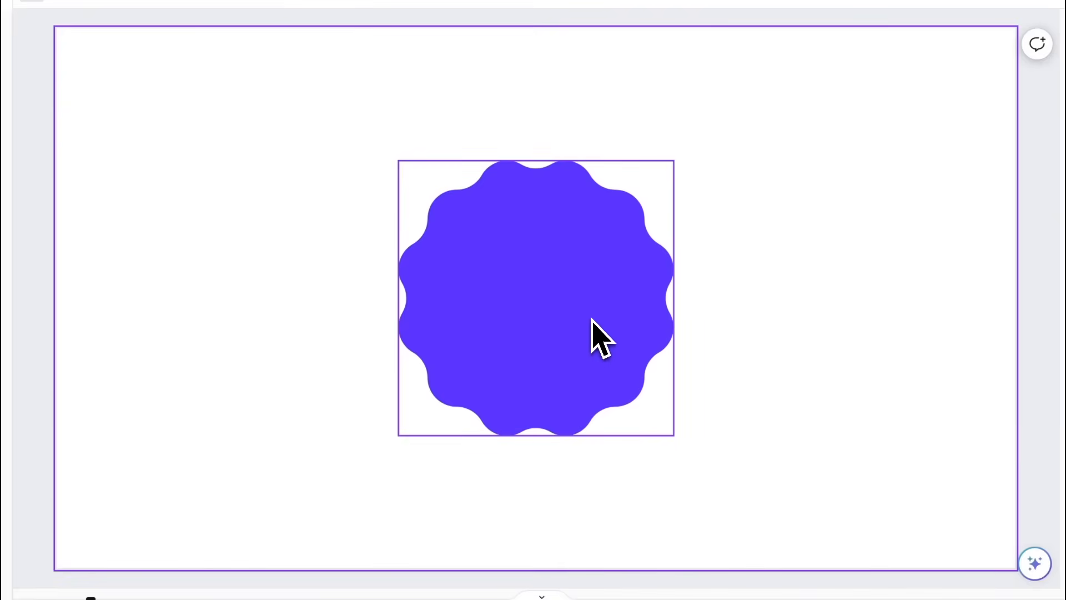
- Duplicate the purple scalloped shape, enlarge the copies, and reorder their layers
right_click(599, 340)
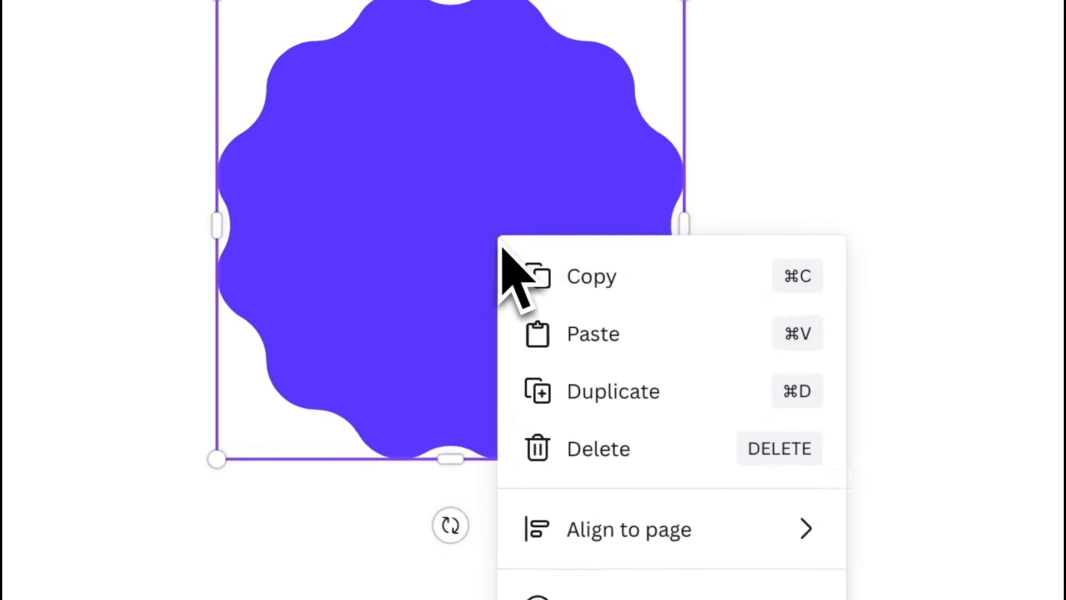
click(613, 390)
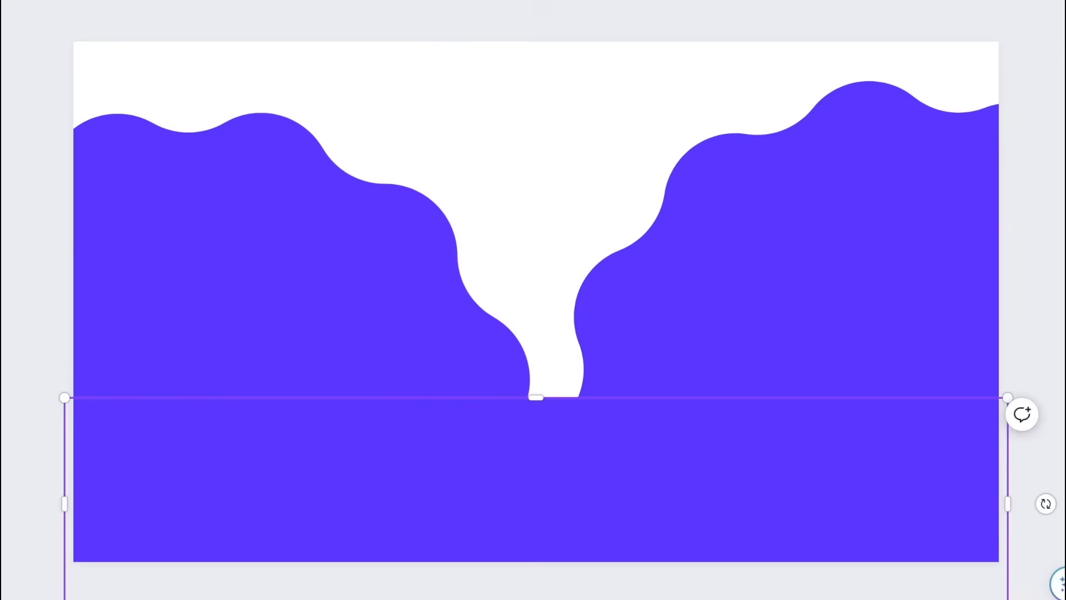
right_click(537, 398)
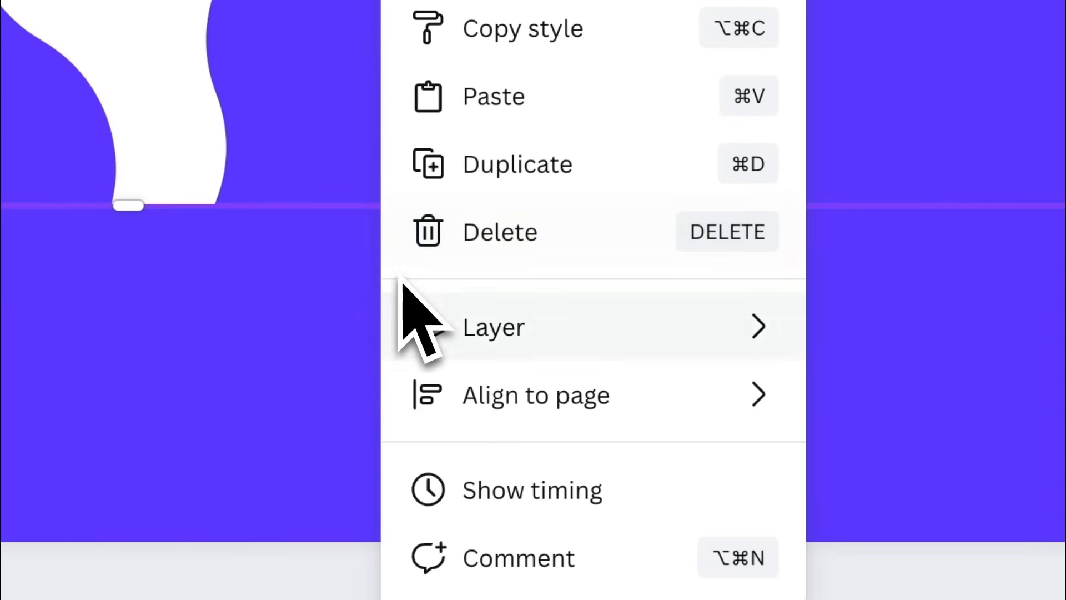
click(493, 326)
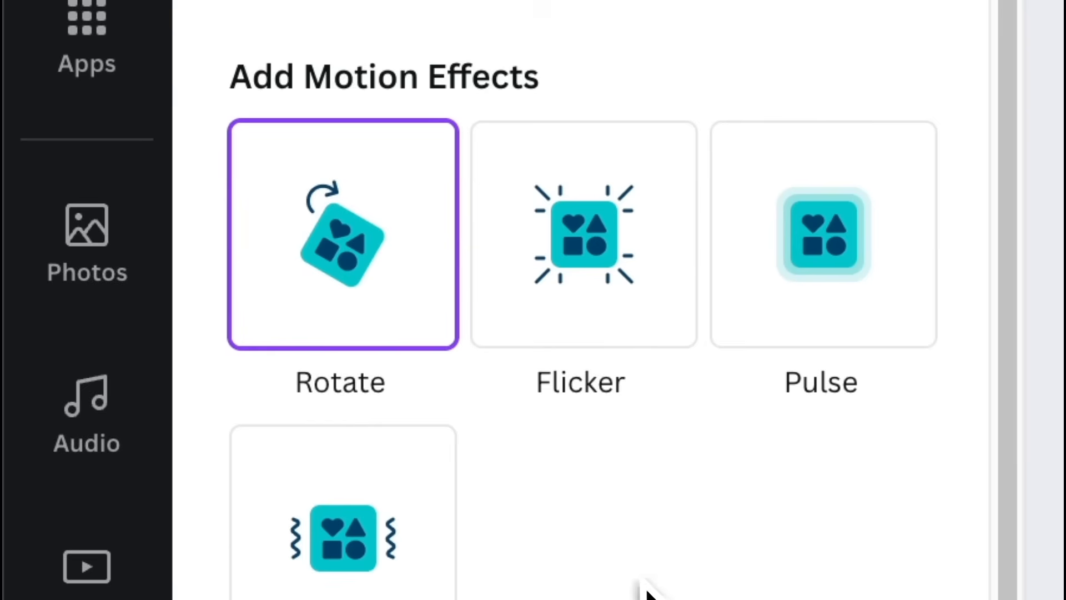
mouse_move(408, 374)
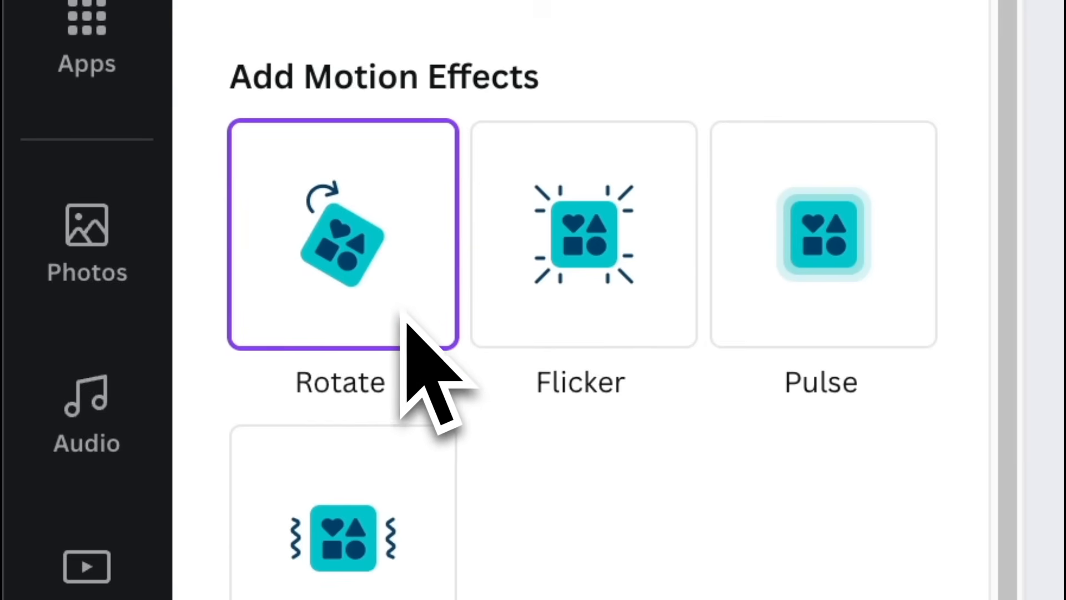
mouse_move(448, 381)
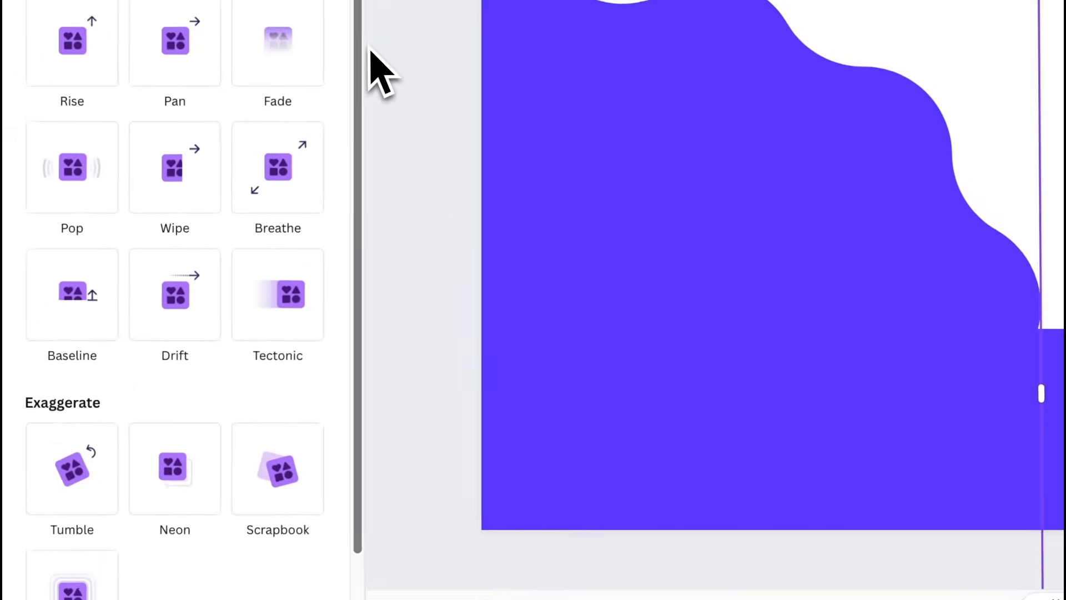
- Apply the Rotate motion effect to the selected purple shapes
scroll(down, 3)
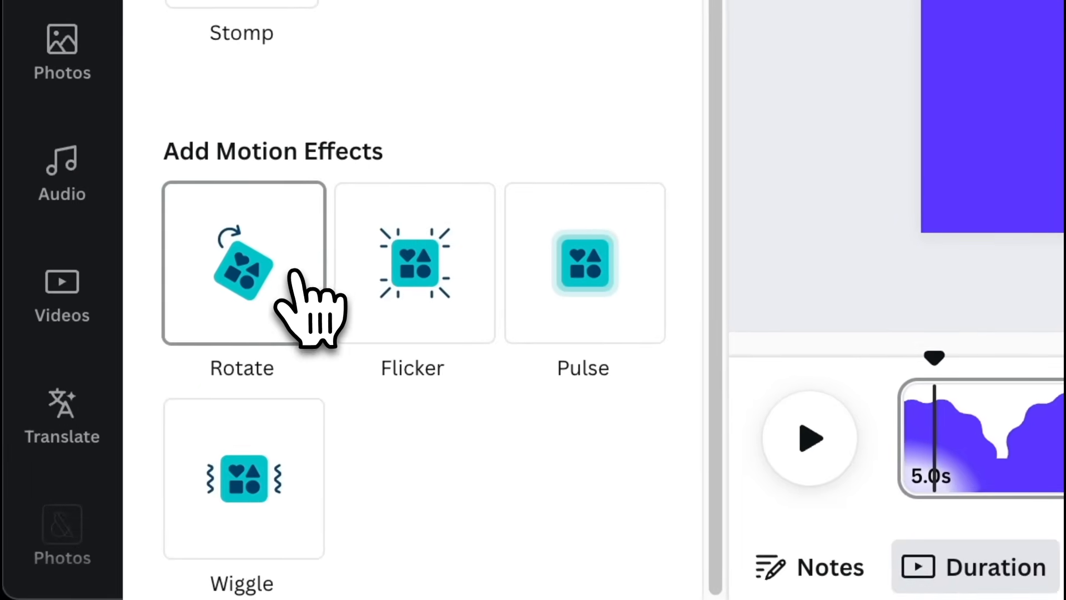
click(240, 263)
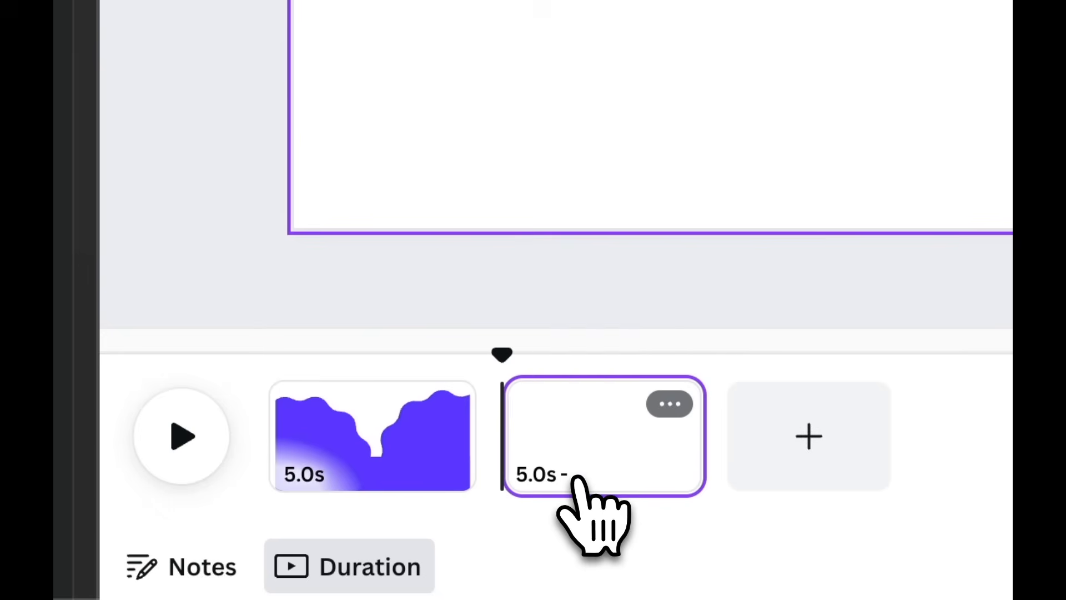
- Add purple wave shapes to the new second page and open its background options
click(602, 435)
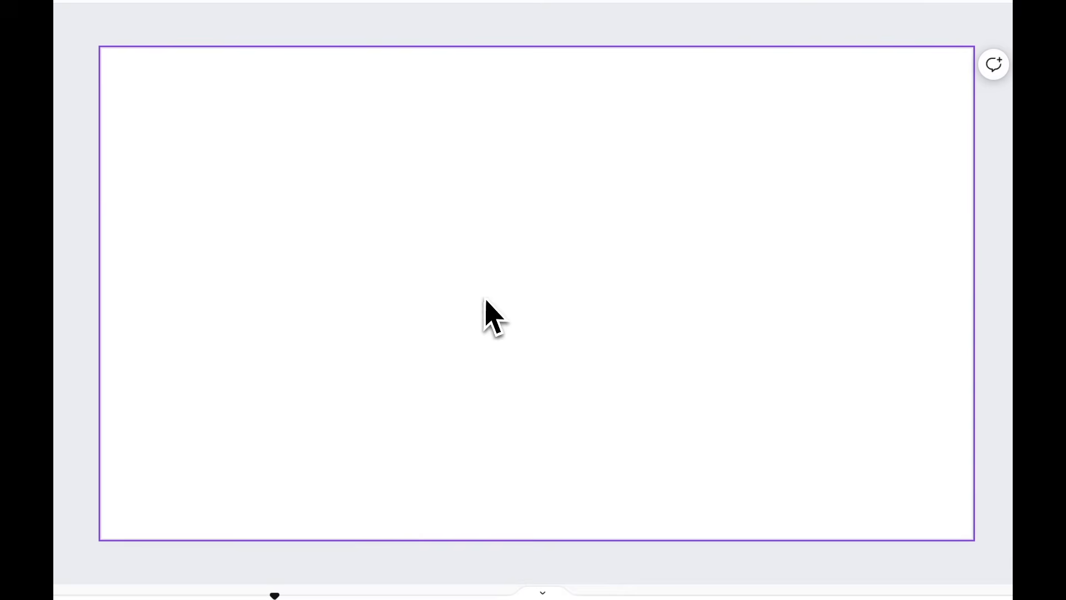
click(489, 316)
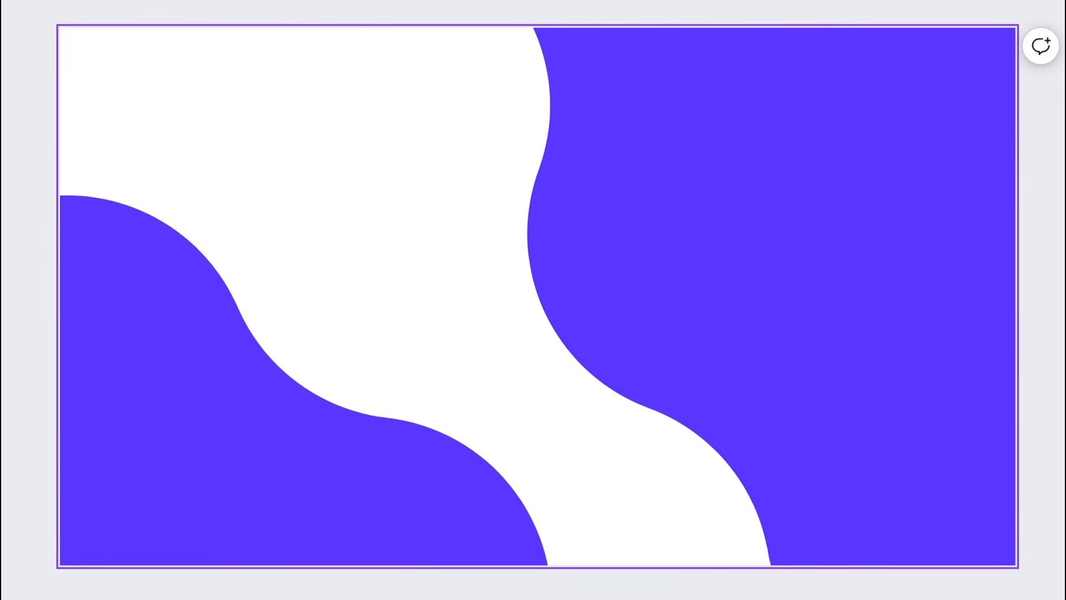
right_click(578, 313)
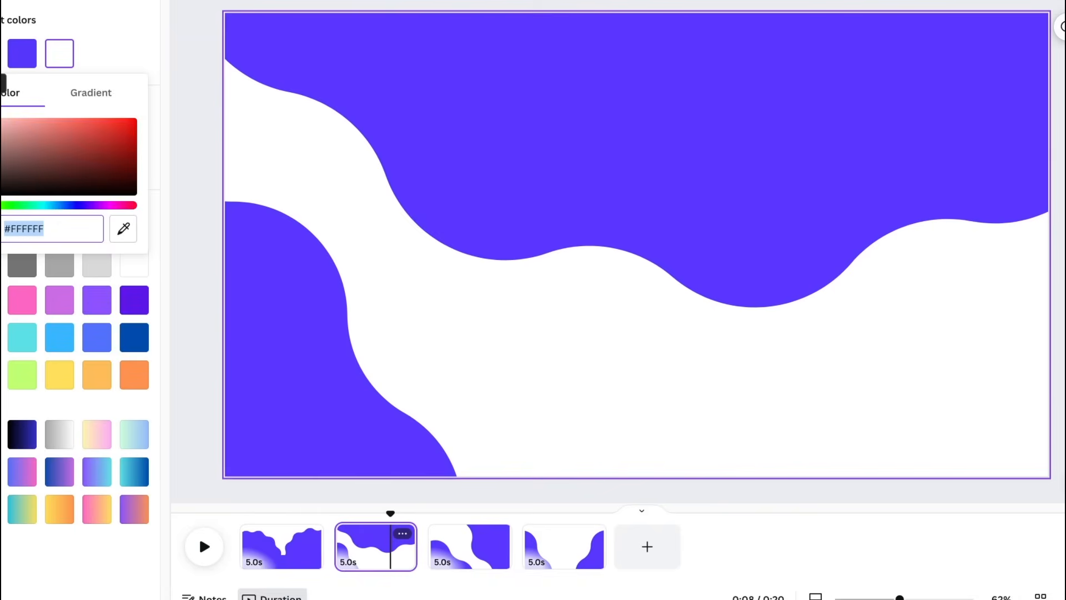
- Fill the second and third page backgrounds with light pink and preview playback
click(469, 546)
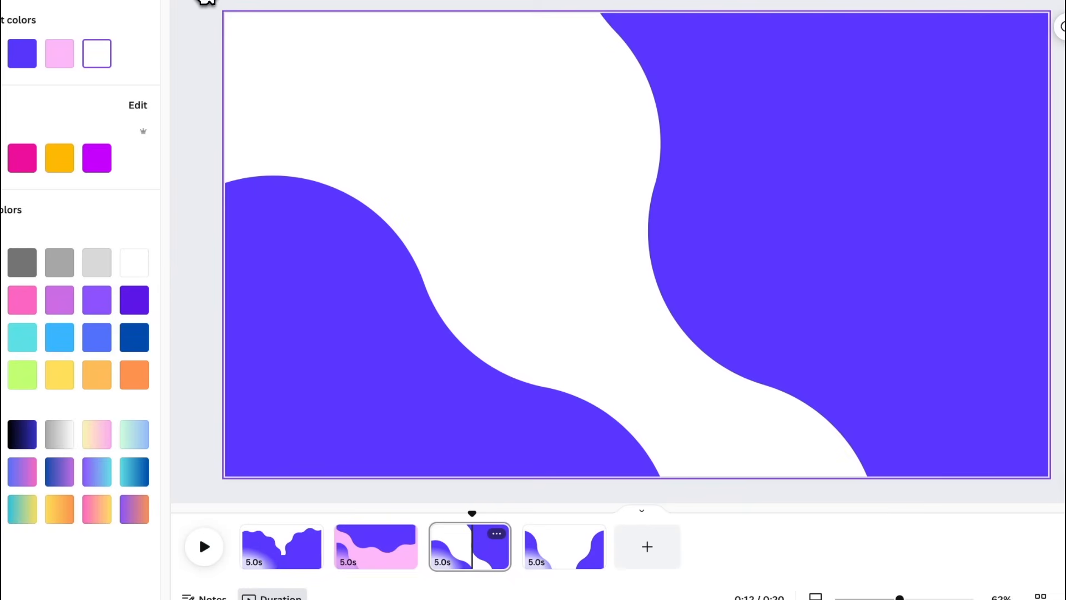
click(59, 53)
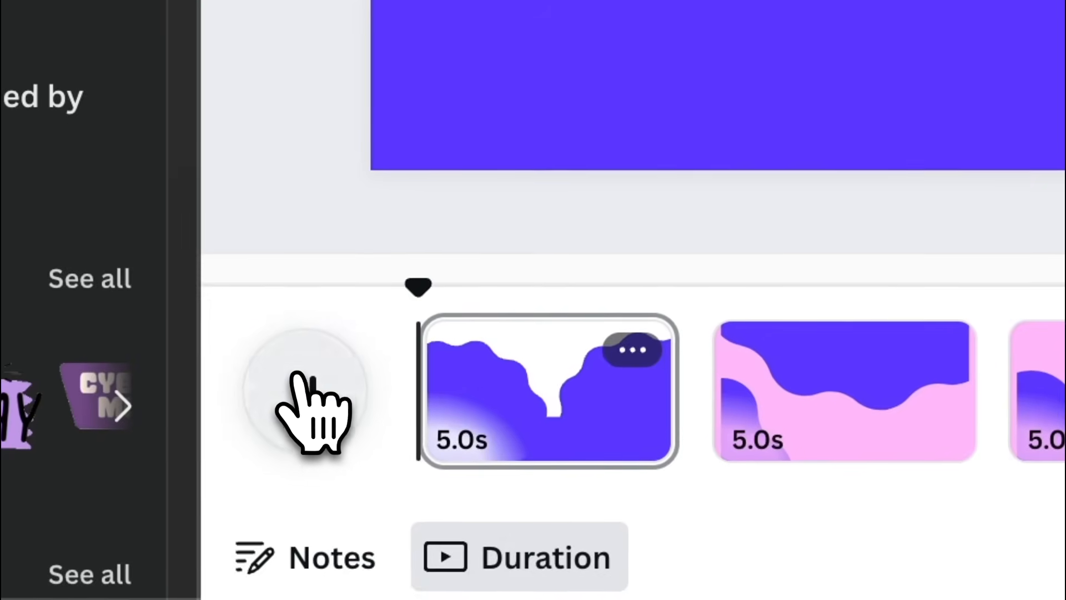
click(547, 391)
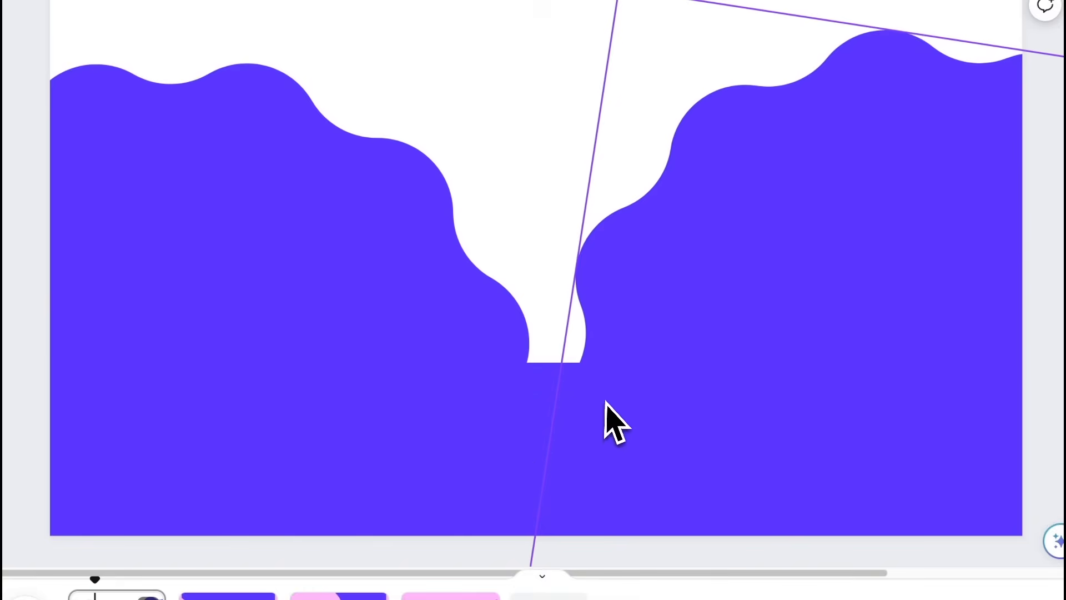
mouse_move(568, 401)
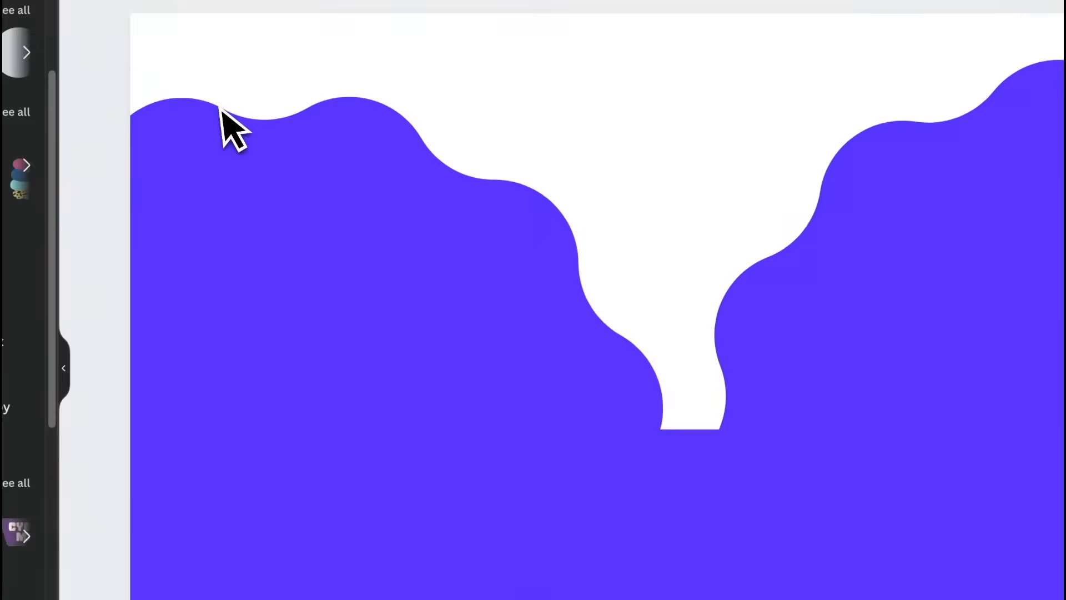
- Add a 'coffee cup' photo, remove its background with BG Remover, and select it
text(c)
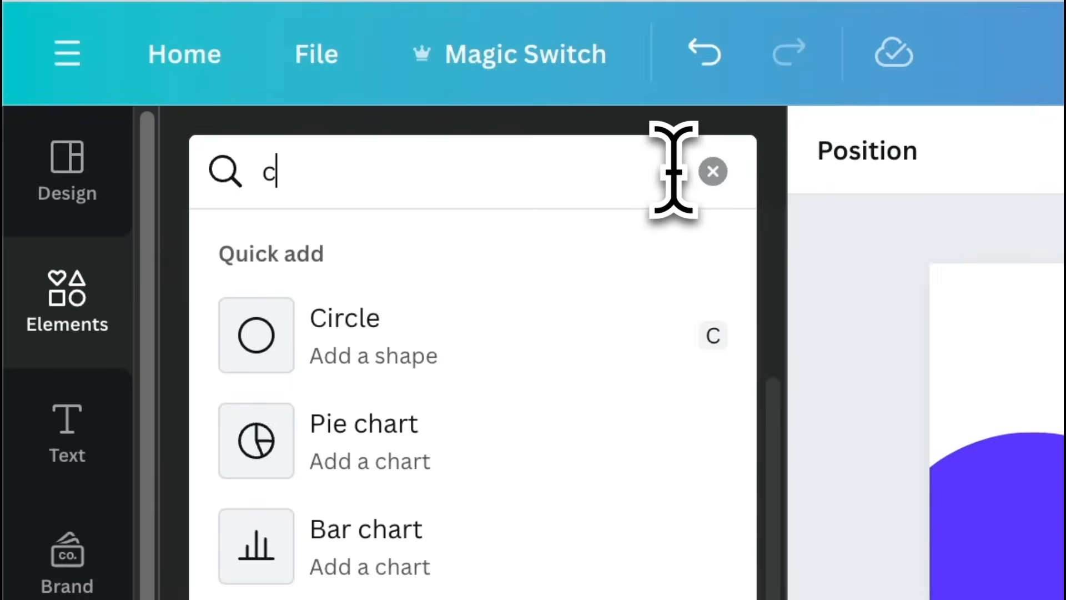
text(offee cup)
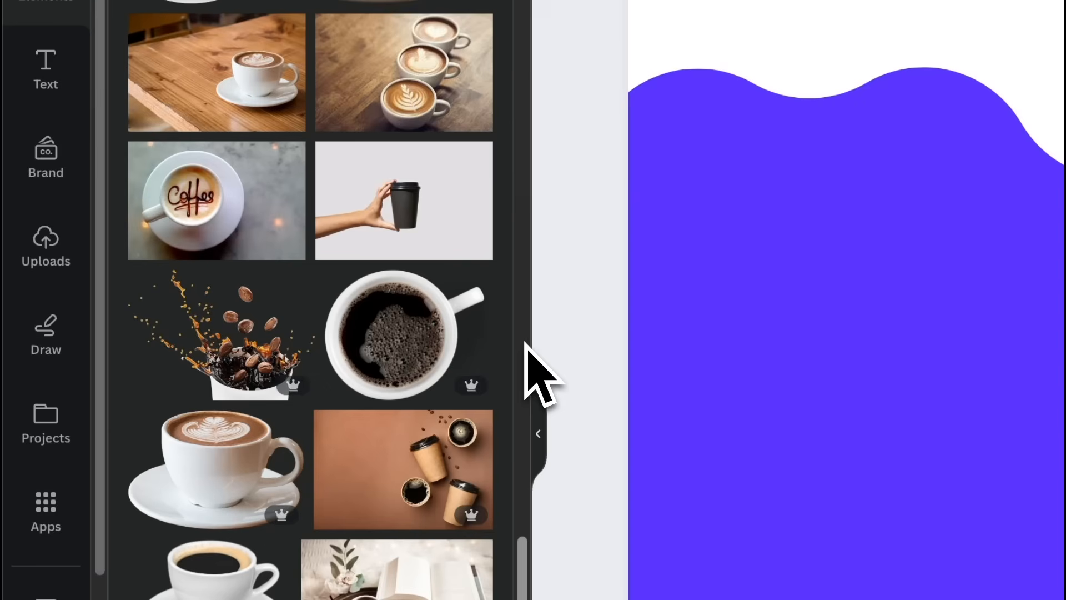
scroll(down, 3)
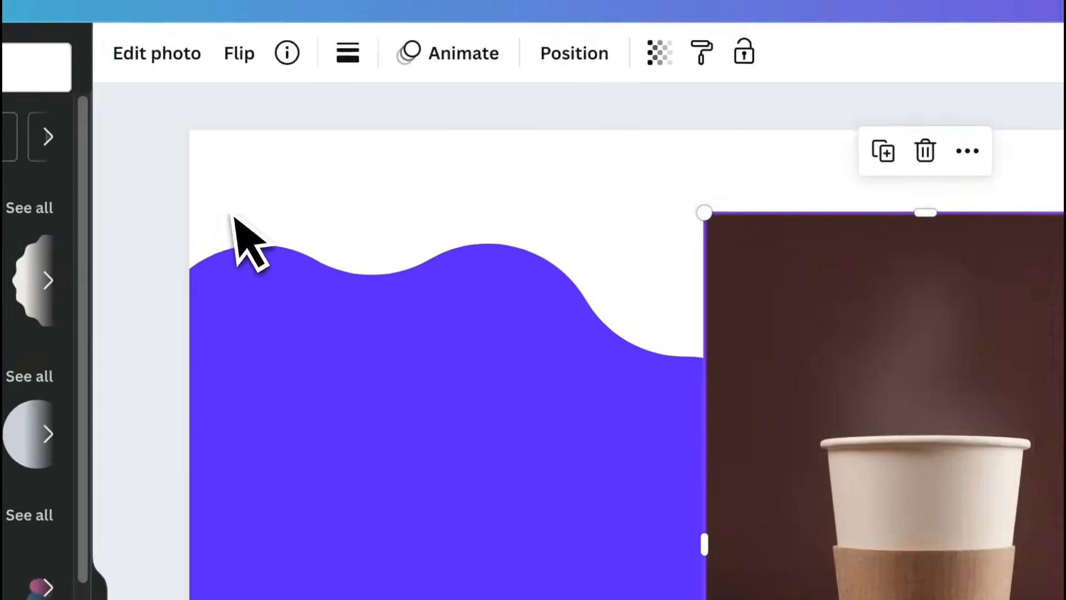
click(157, 53)
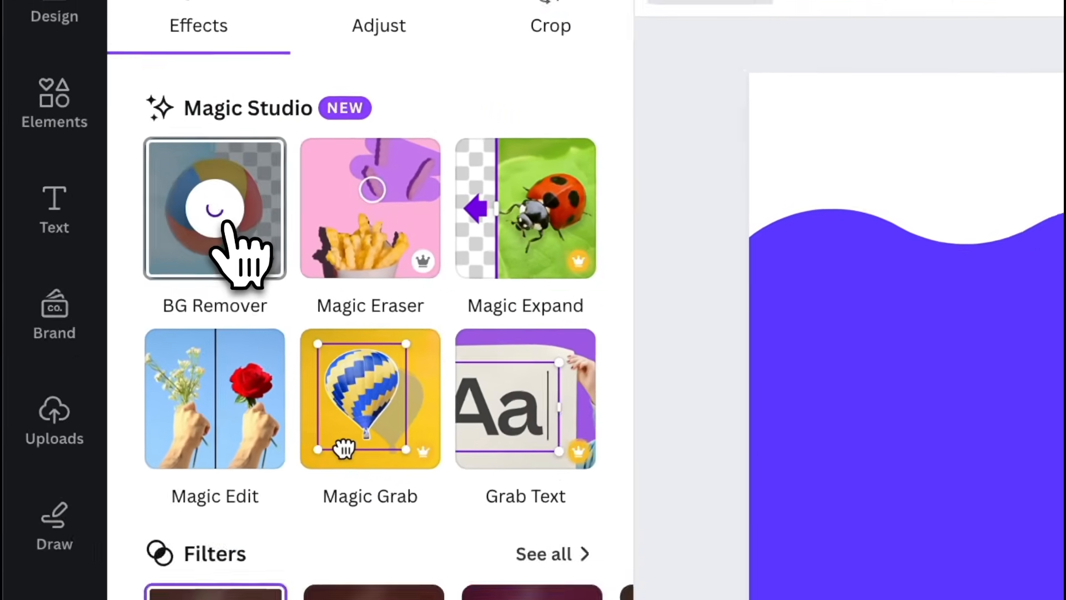
click(214, 208)
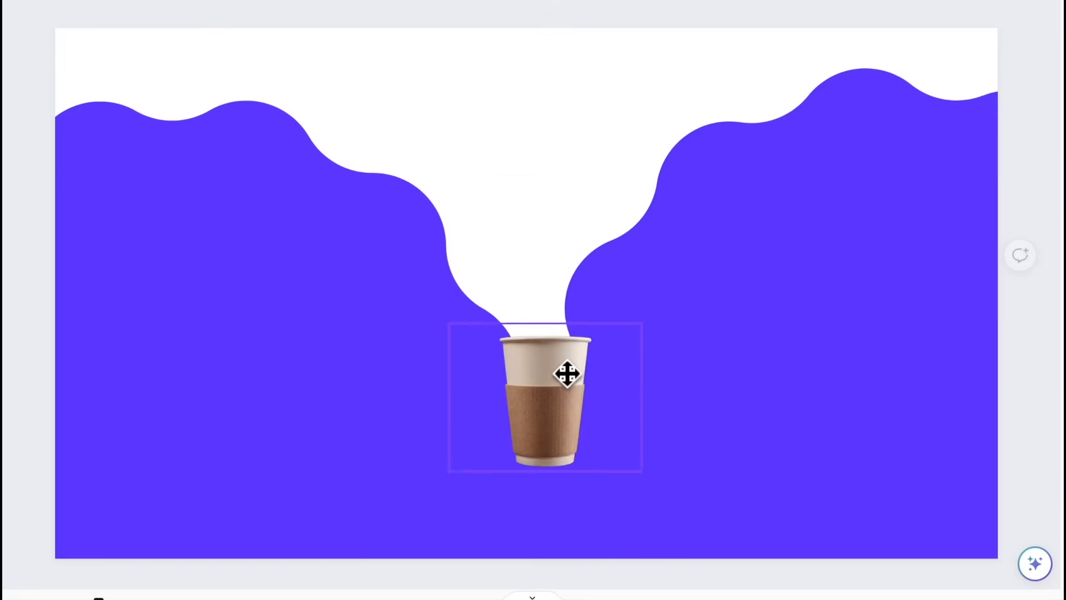
click(544, 397)
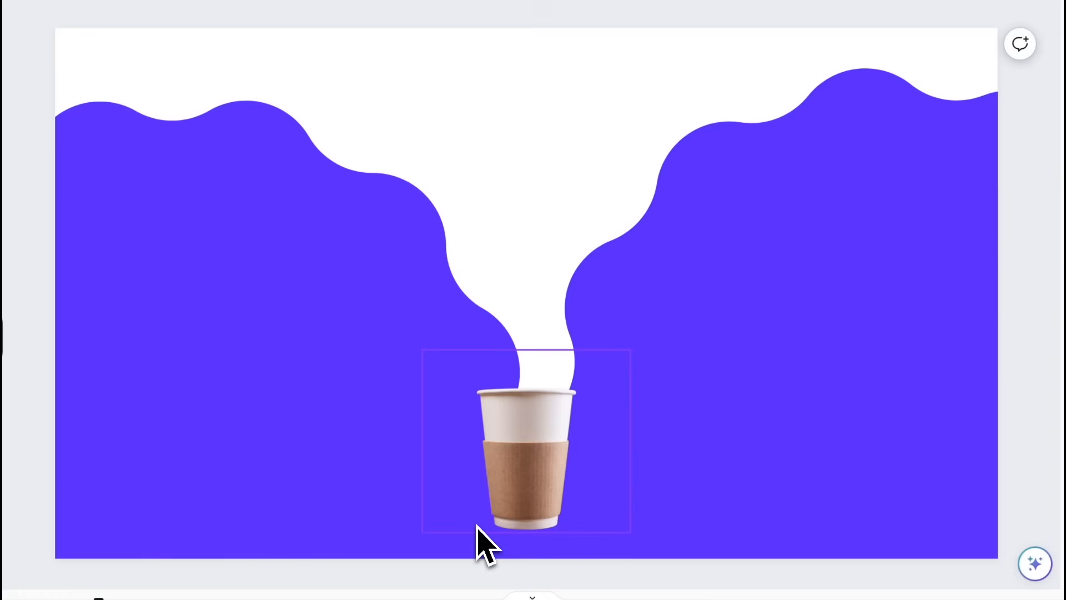
- Add a dark oval shadow beneath the coffee cup's base
click(497, 516)
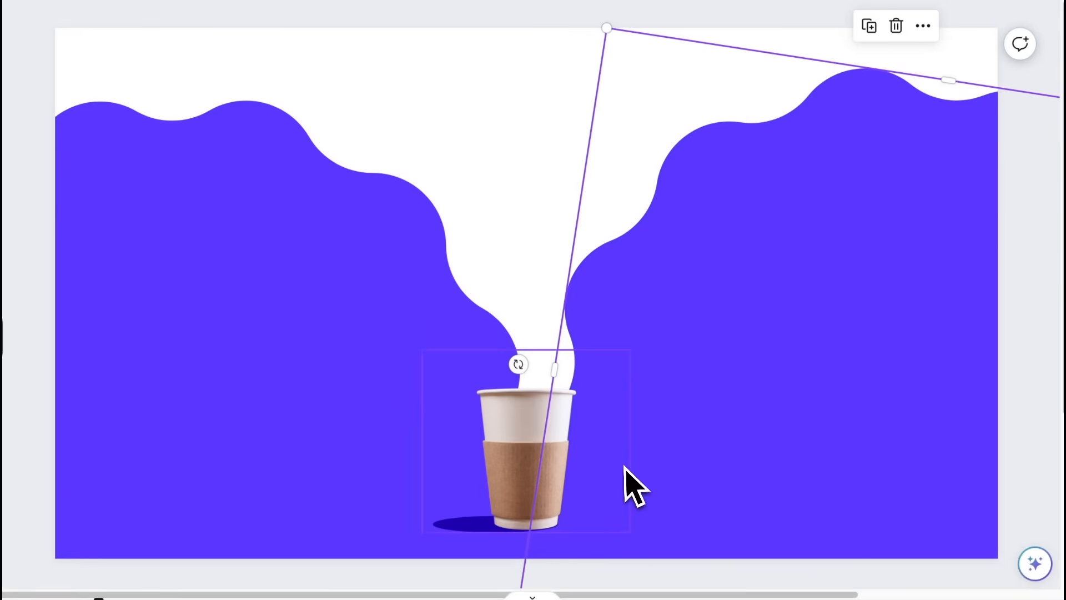
mouse_move(598, 469)
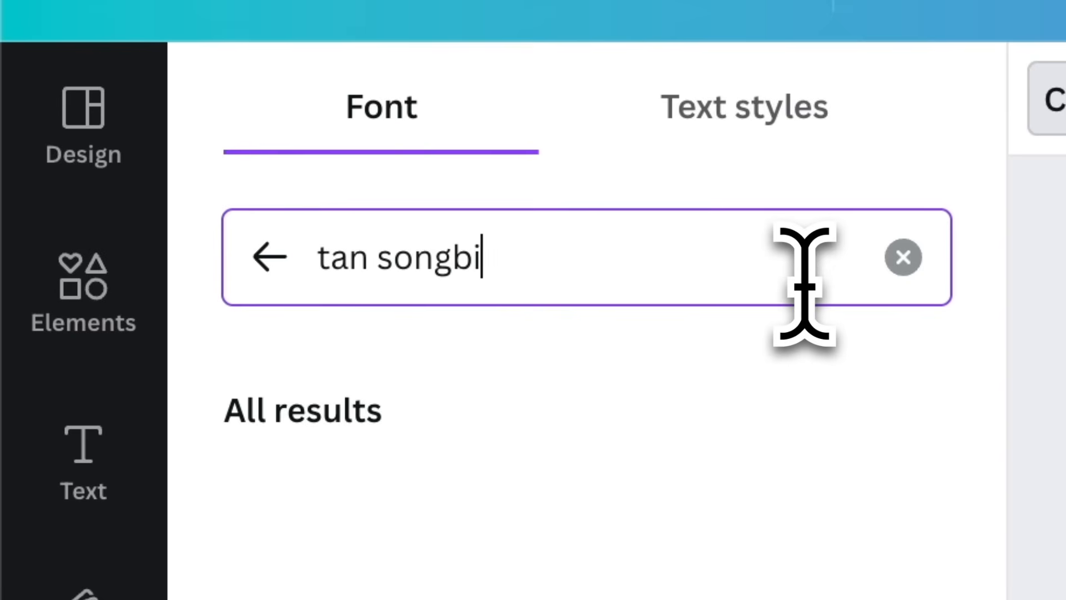
- Type the text for the pink SIP N' DRIP title
text(rd)
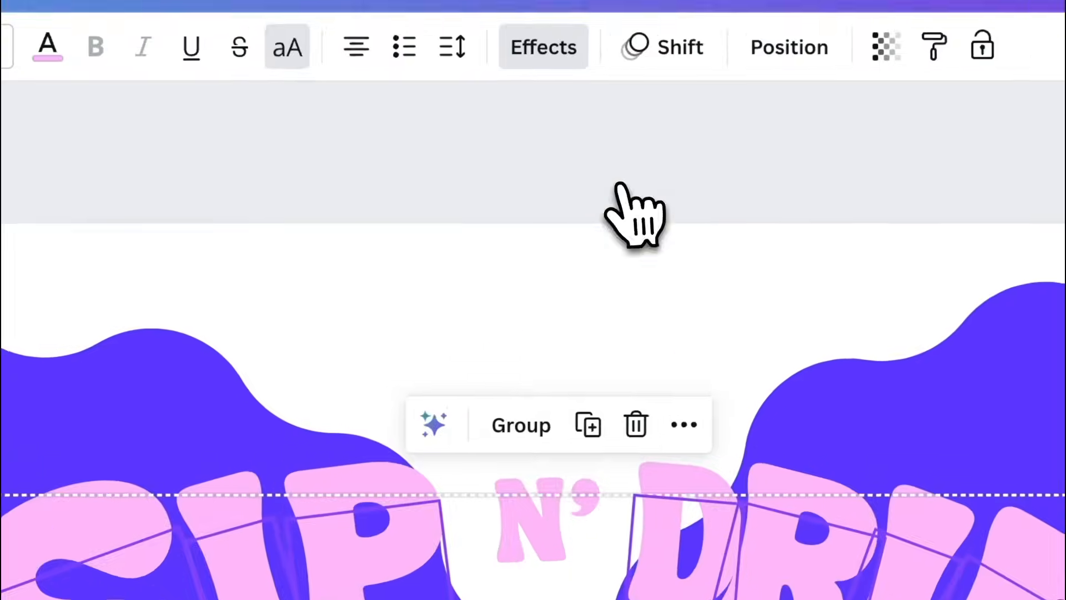
- Apply the Outline text effect to the SIP N' DRIP title
click(542, 47)
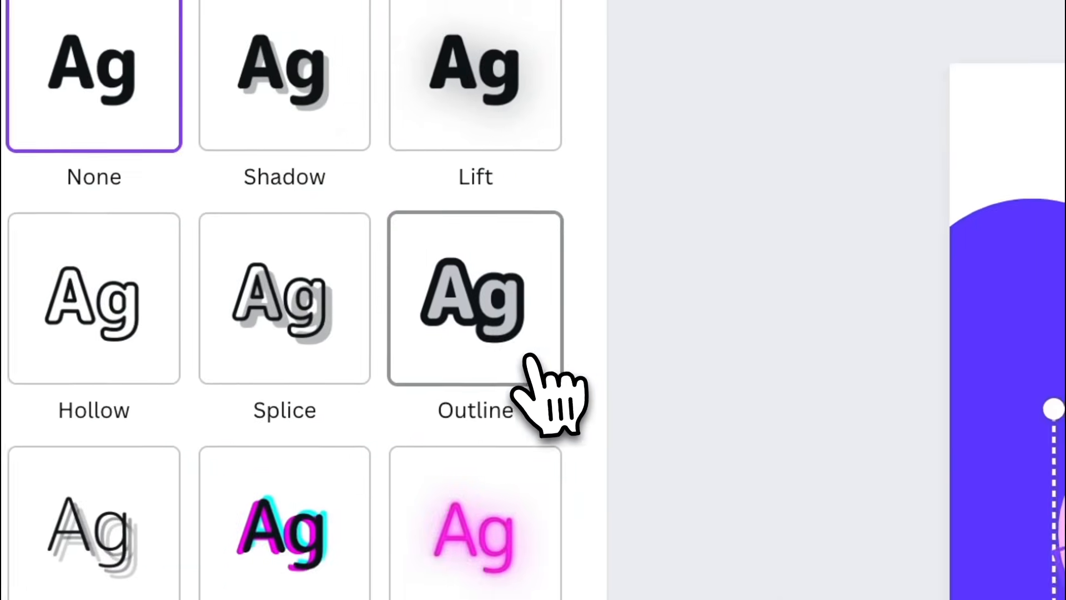
click(475, 297)
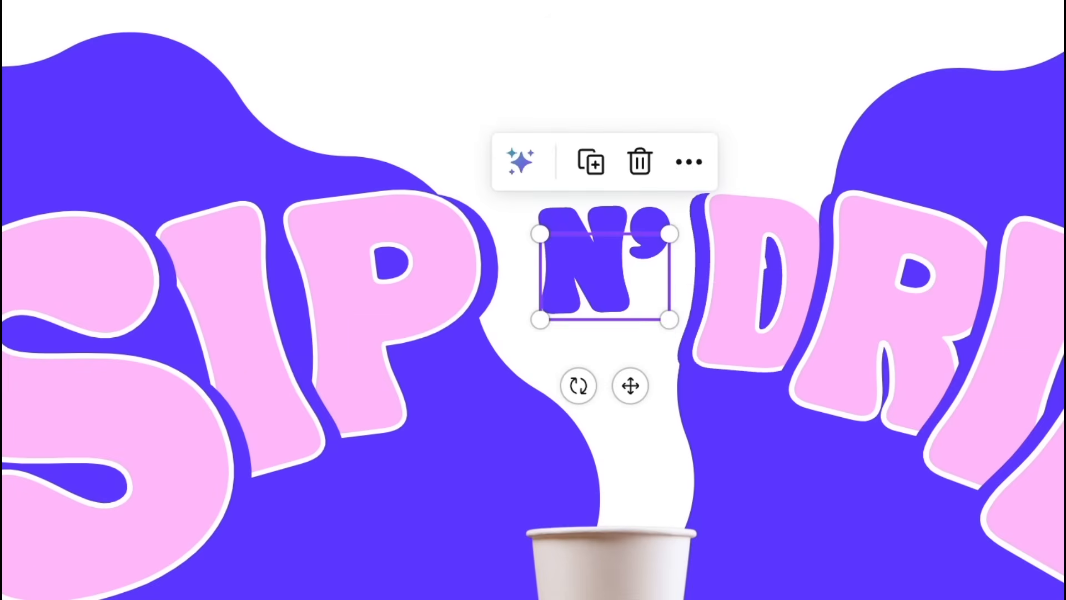
mouse_move(591, 278)
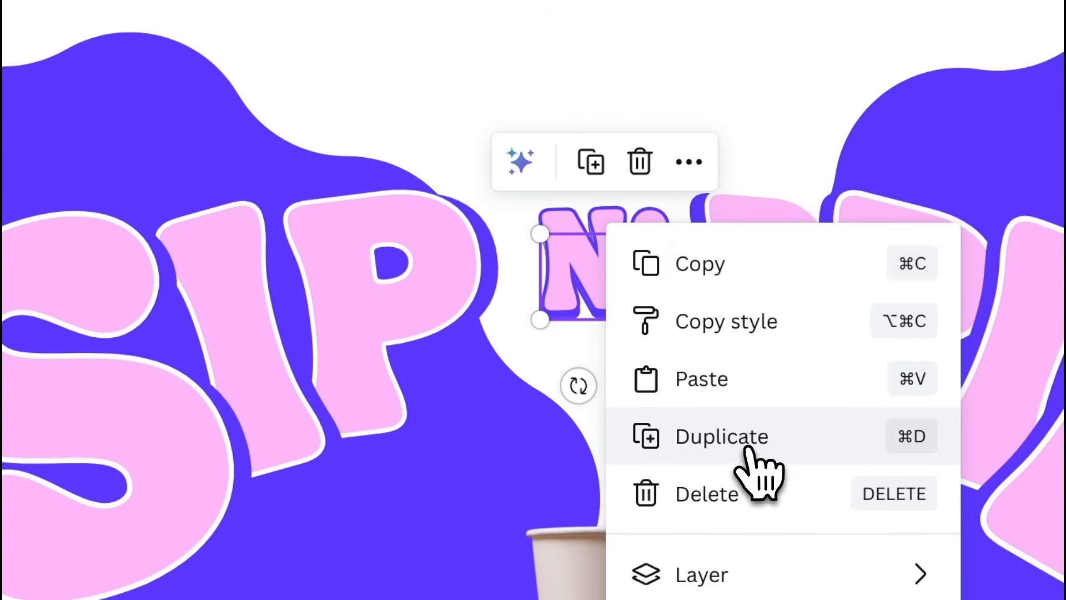
- Duplicate the restyled N' text to create a small purple BE line above the title
click(720, 436)
text(BE)
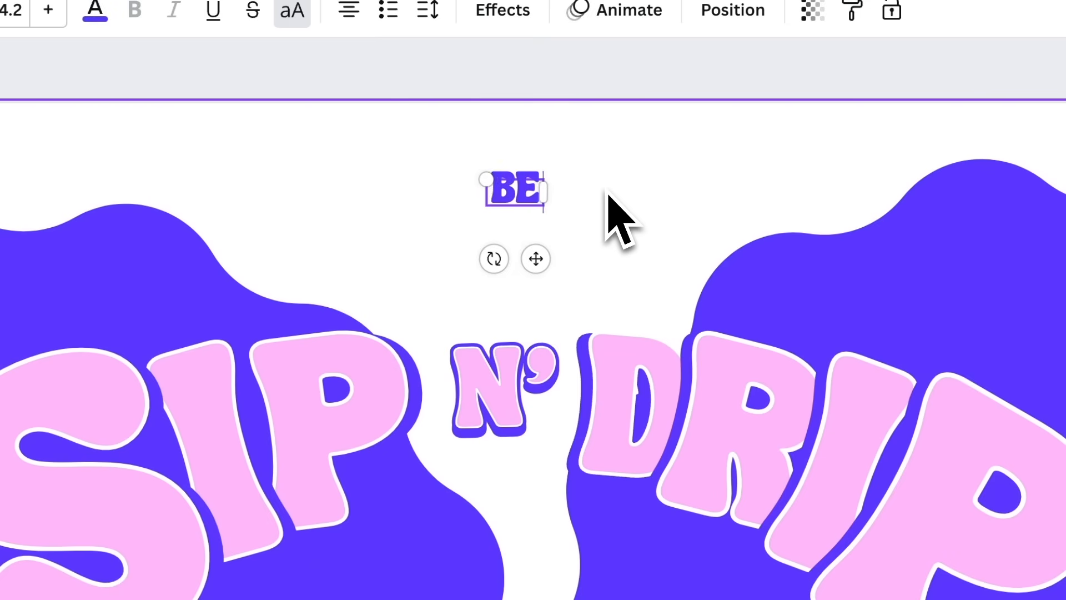
- Extend the line to BE SIPPIN' 'TIL, curve it, then duplicate the tagline text box
text(SIPPIN' 'TIL)
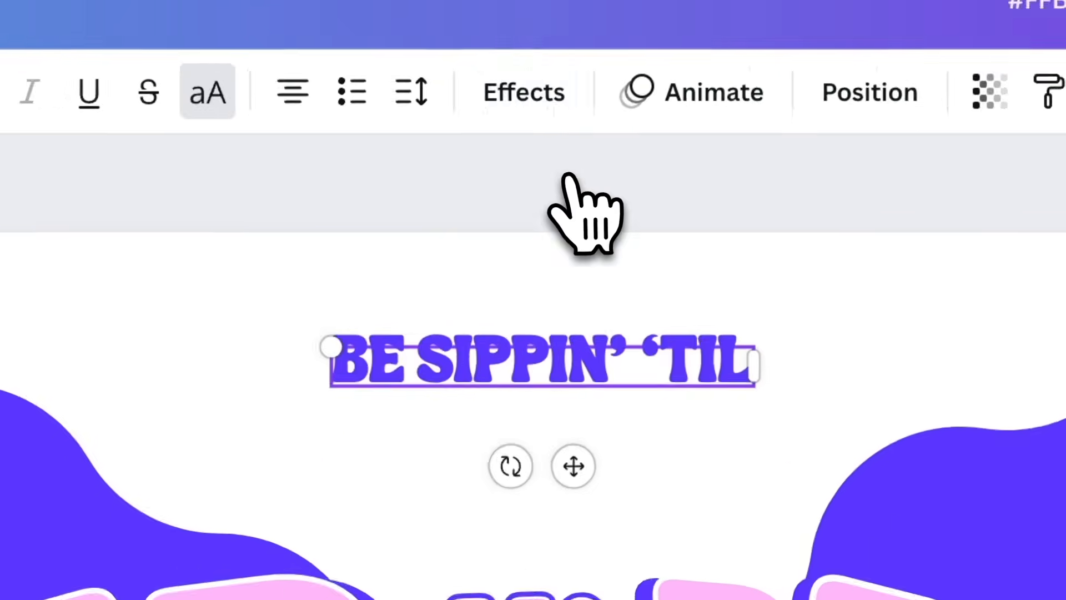
click(523, 92)
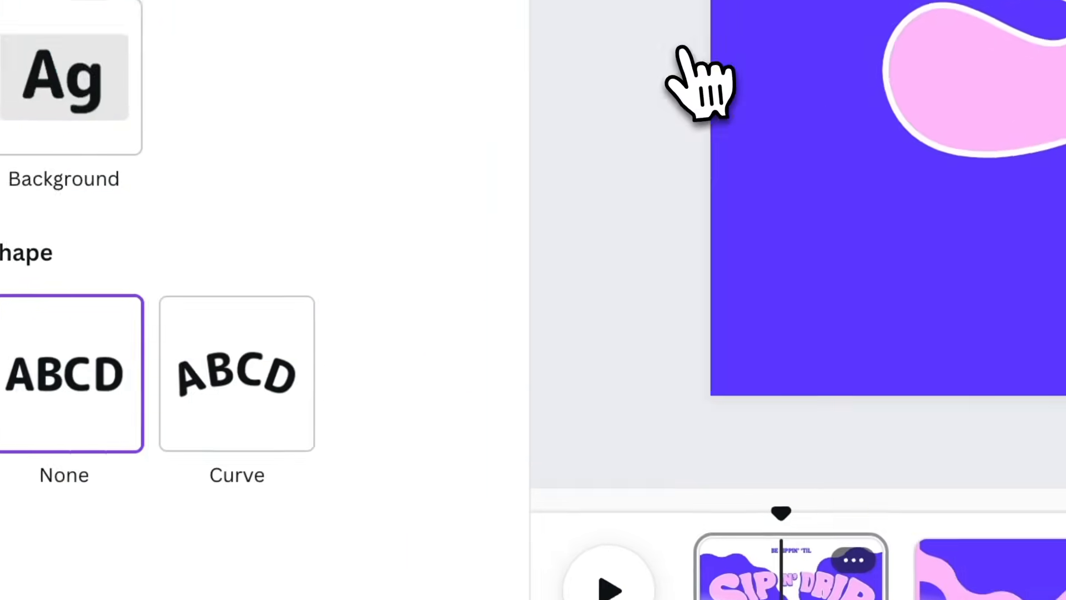
click(394, 239)
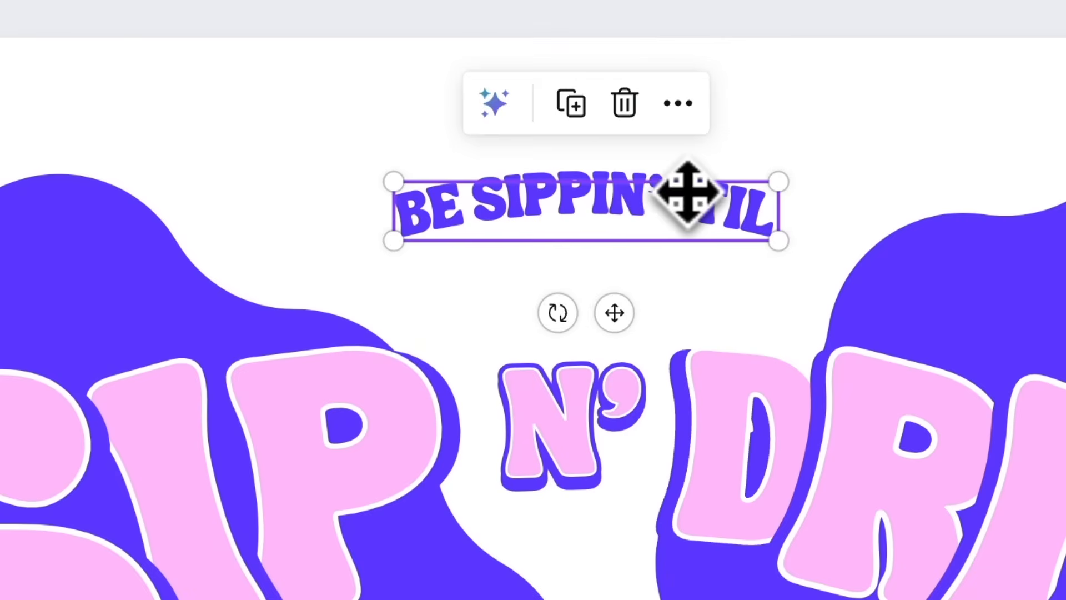
right_click(693, 191)
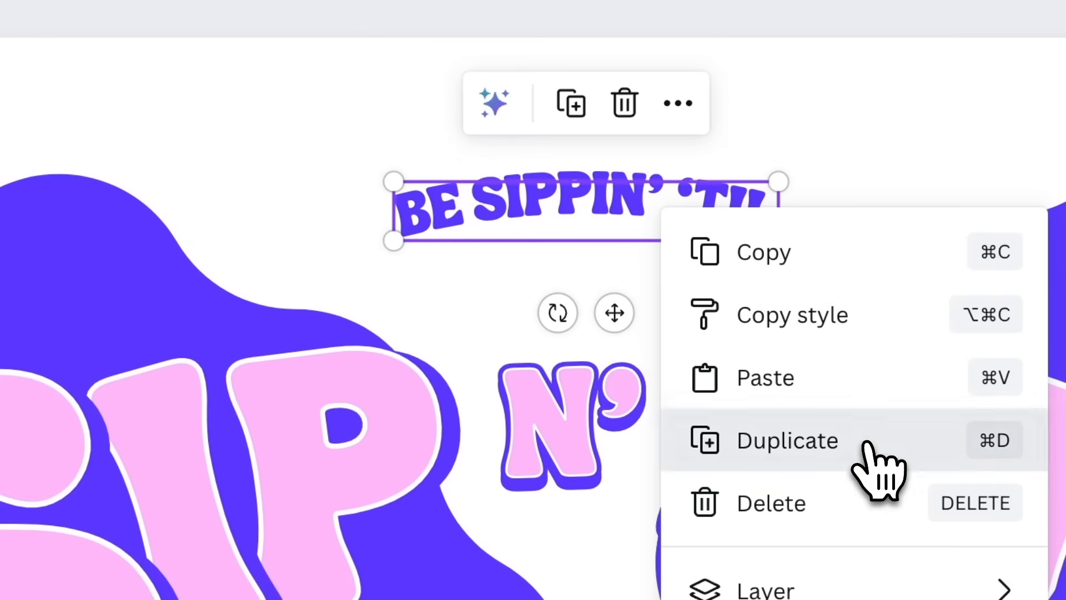
click(788, 439)
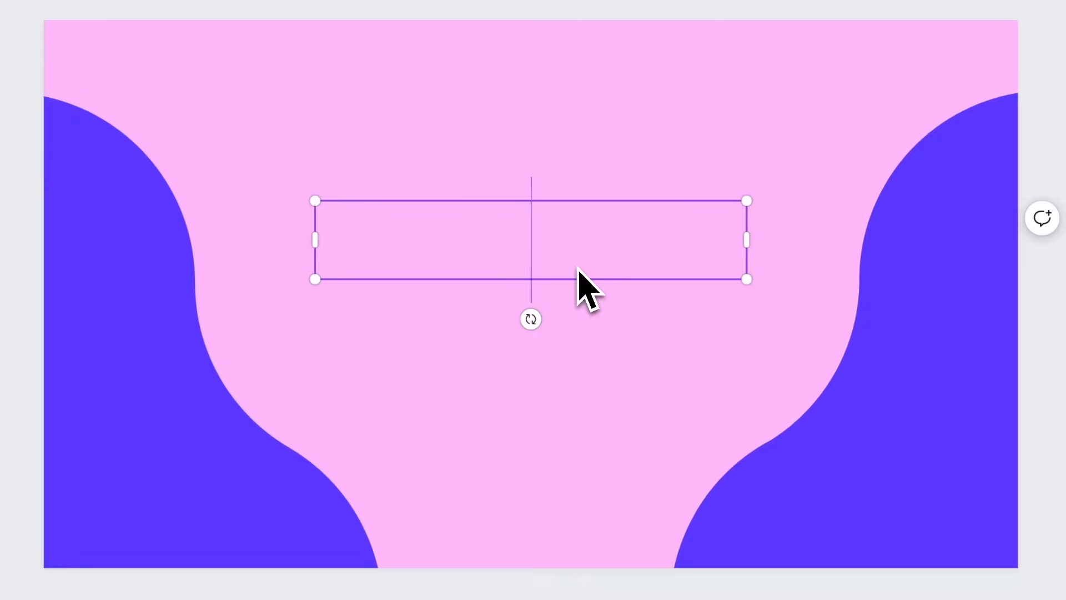
- Type the heading 'ORDER NOW!' on the pink page with purple curves
text(ORDER NOW!)
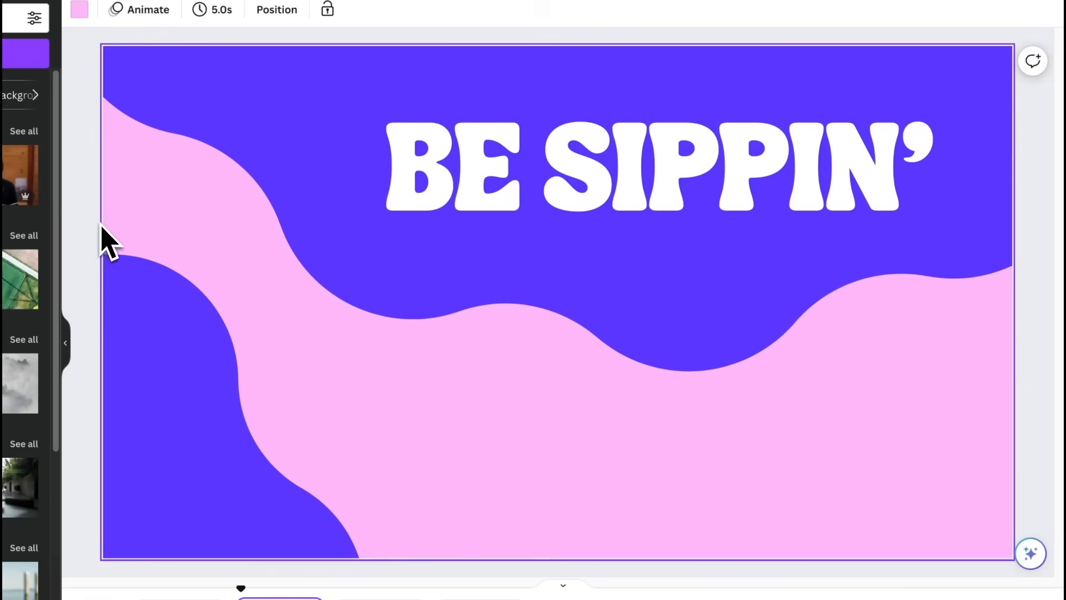
mouse_move(163, 231)
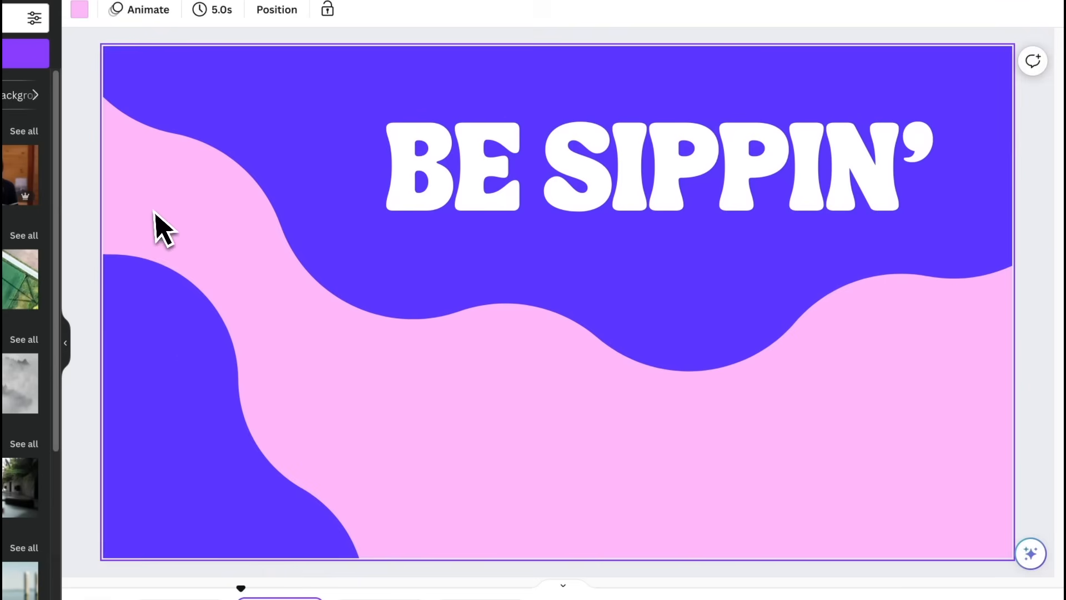
mouse_move(979, 513)
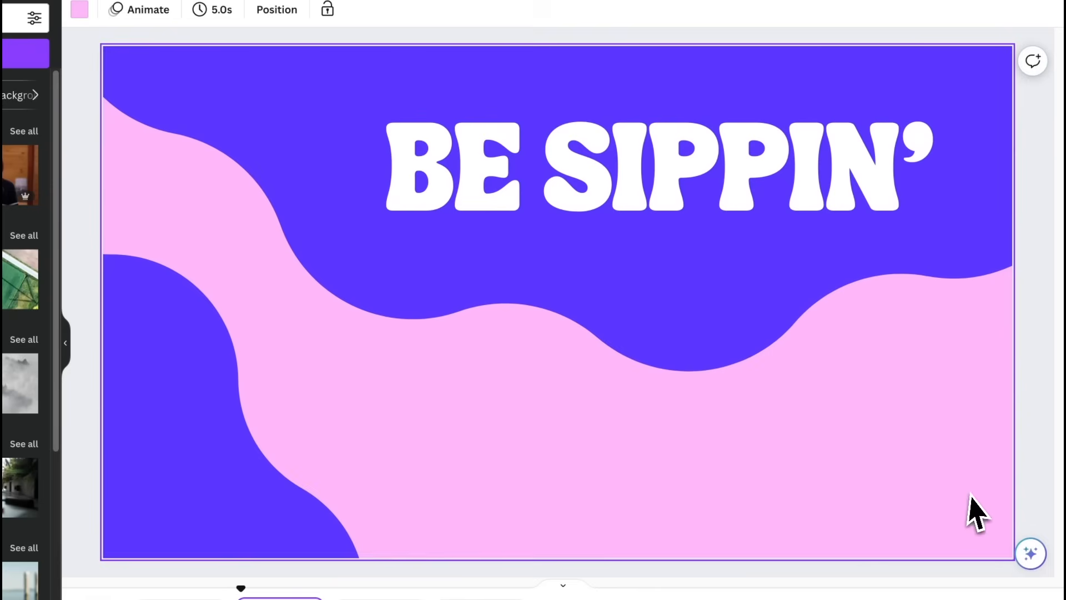
mouse_move(577, 527)
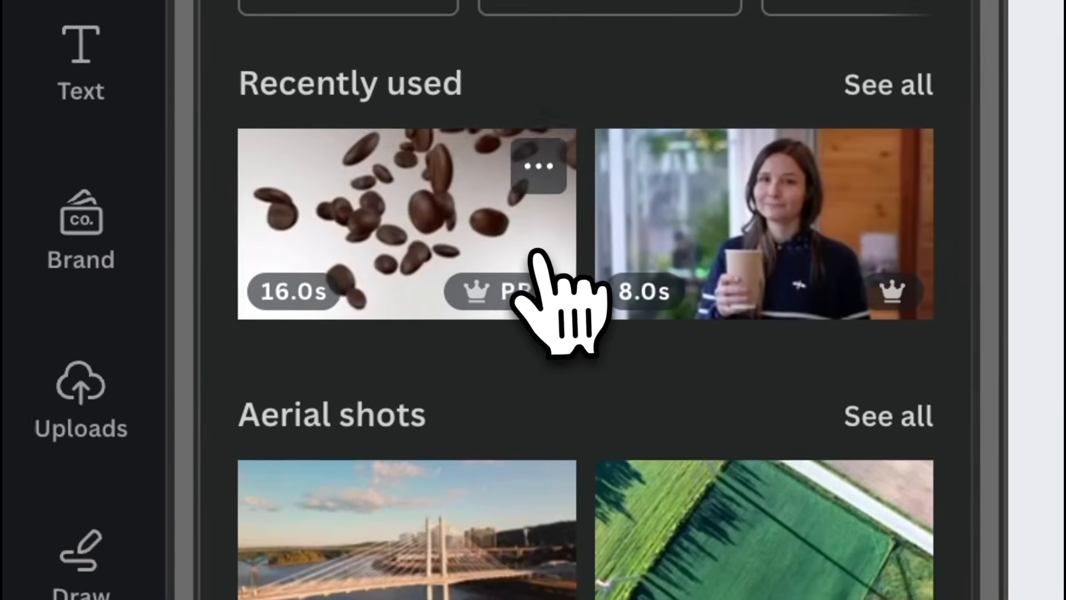
- Add the falling coffee beans clip to the page, select it, and show its editing options
click(407, 223)
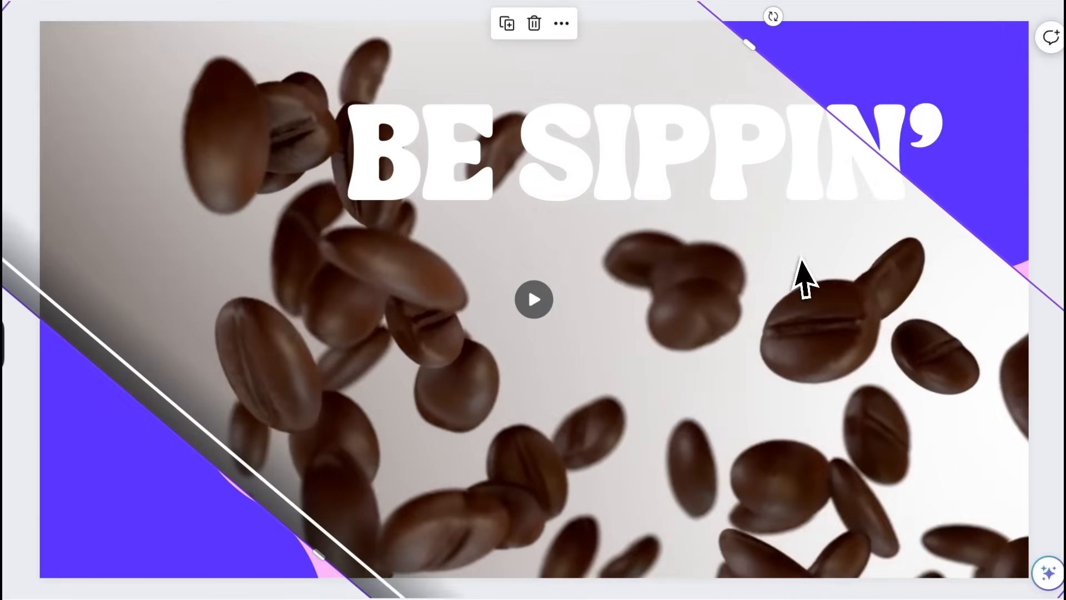
click(534, 299)
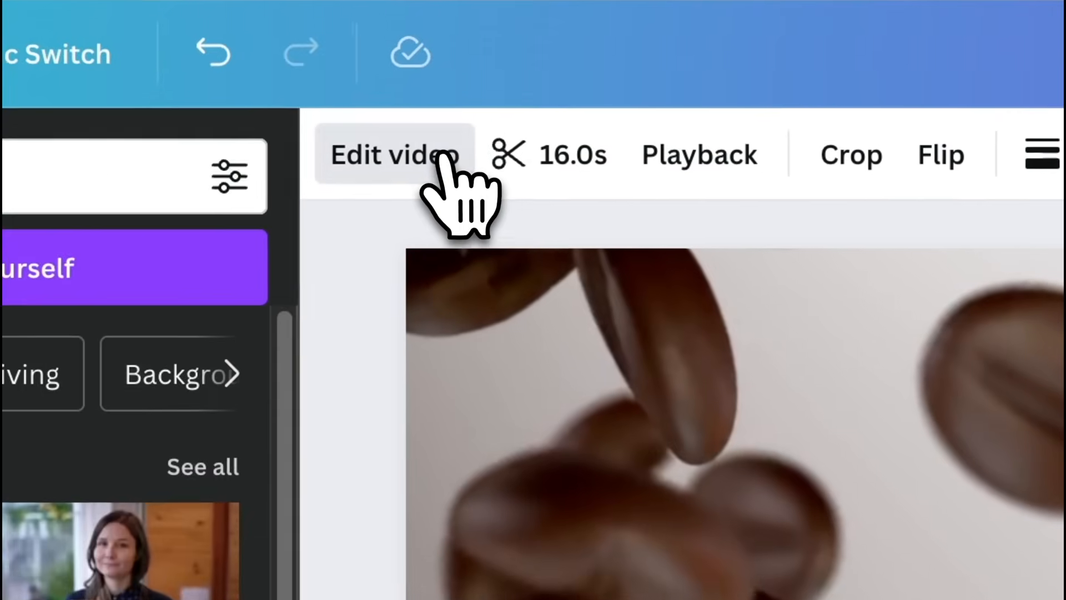
click(393, 154)
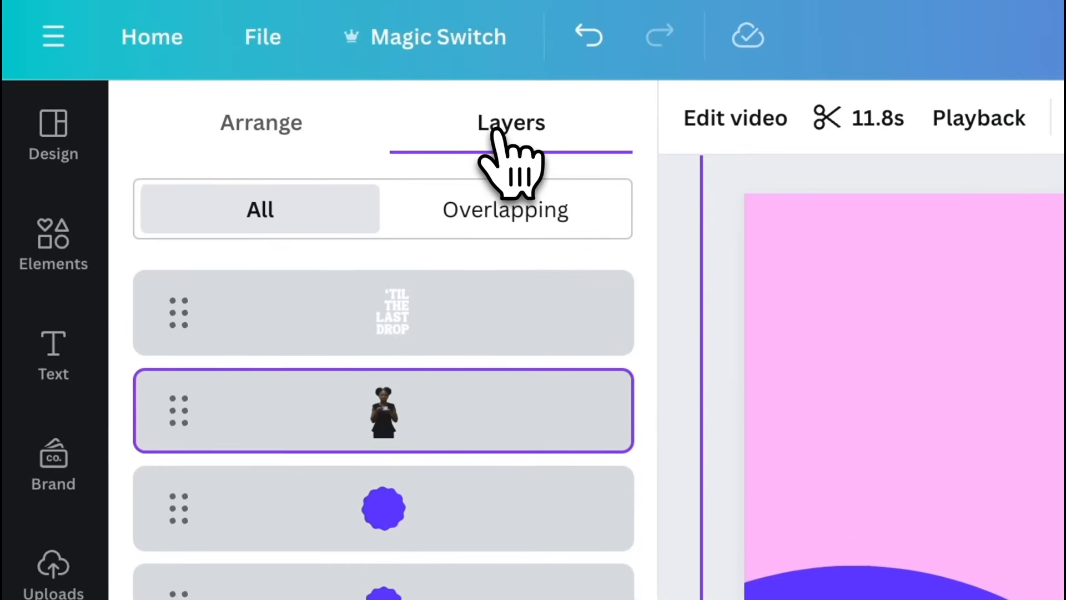
- Scroll the page's layer list showing the 'TIL THE LAST DROP text, person clip and purple shapes
scroll(down, 3)
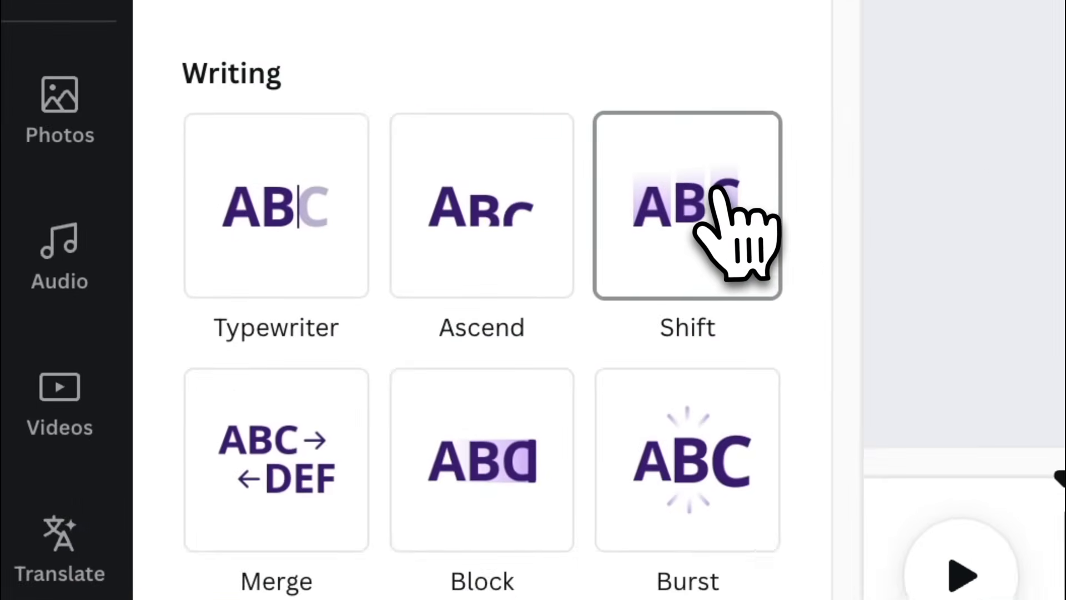
- Apply a fast Shift entrance animation to the text, written by character
click(687, 206)
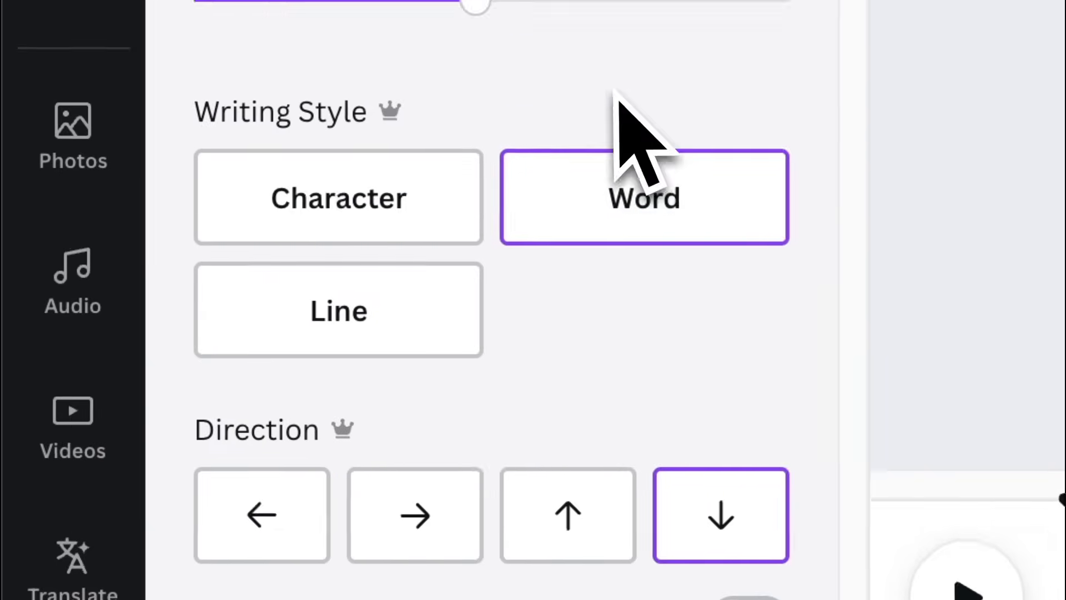
scroll(up, 3)
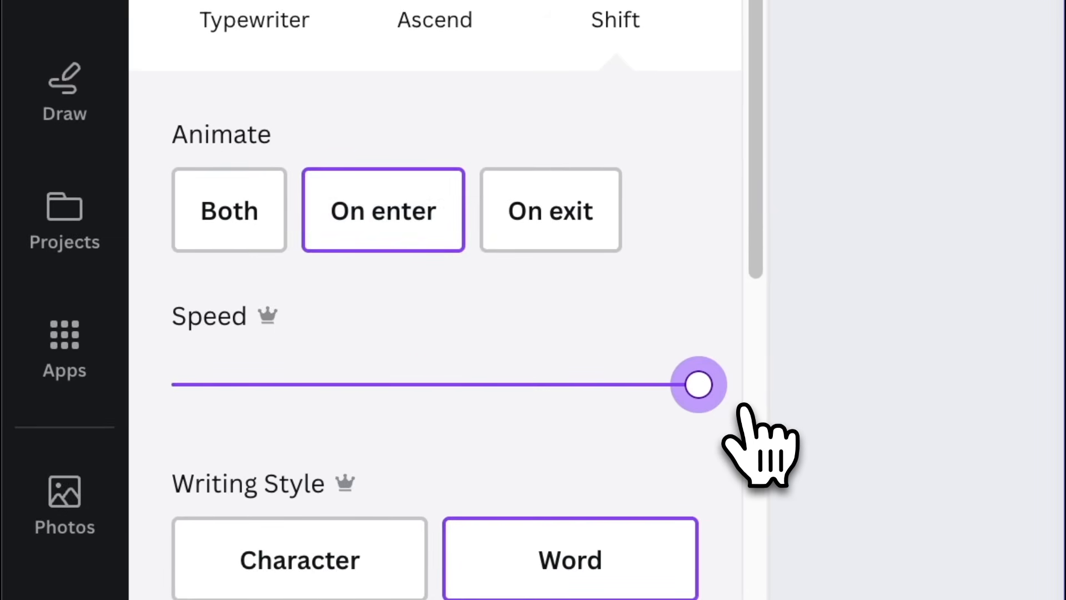
scroll(down, 3)
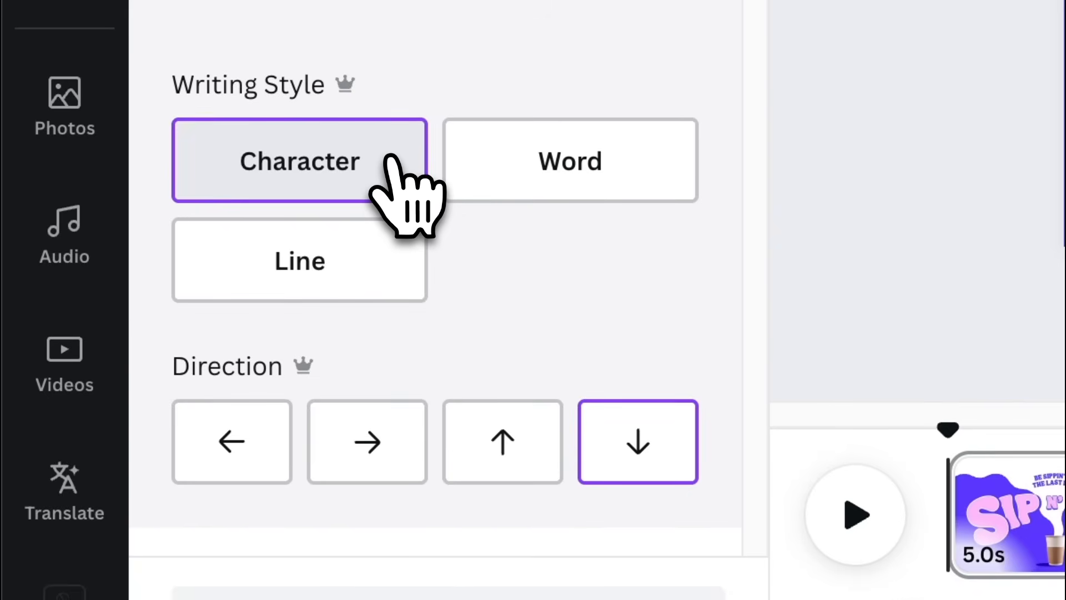
click(367, 440)
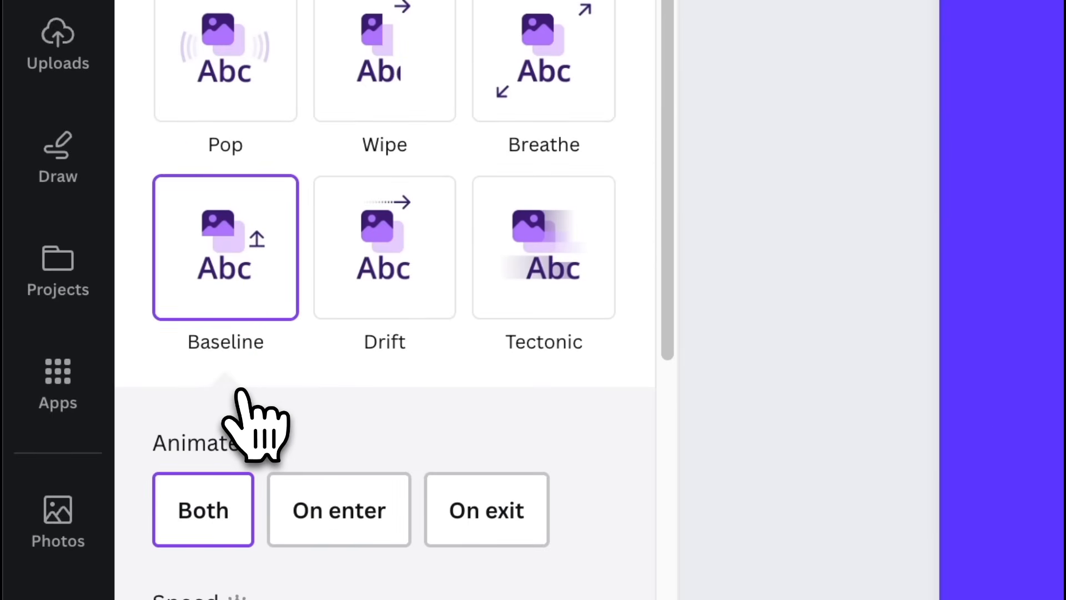
- Make Baseline enter-only rising upward, and give another text an enter-only Shift animation
scroll(down, 3)
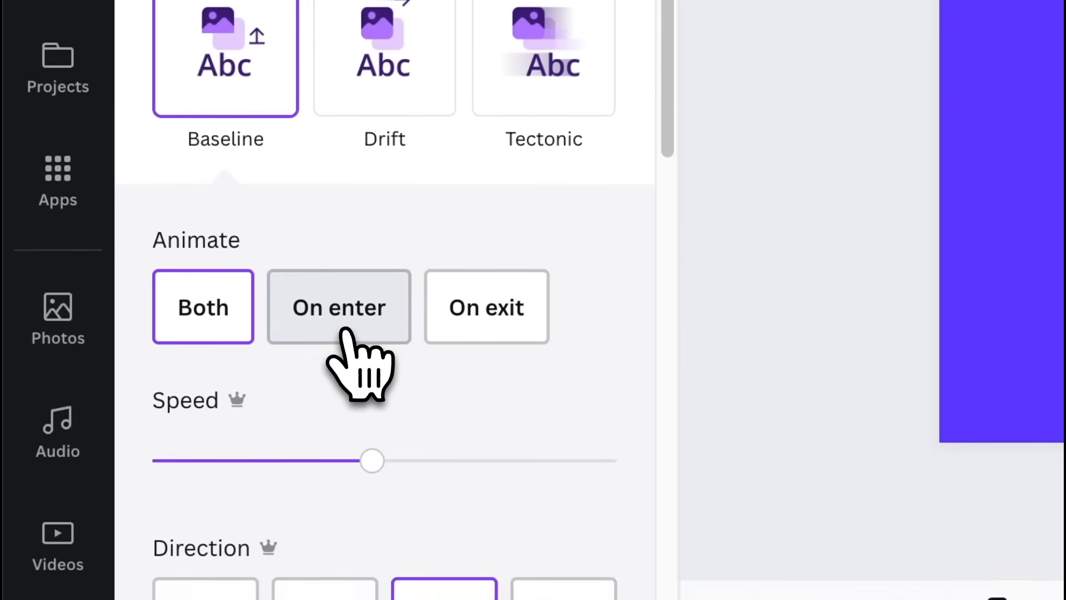
click(339, 307)
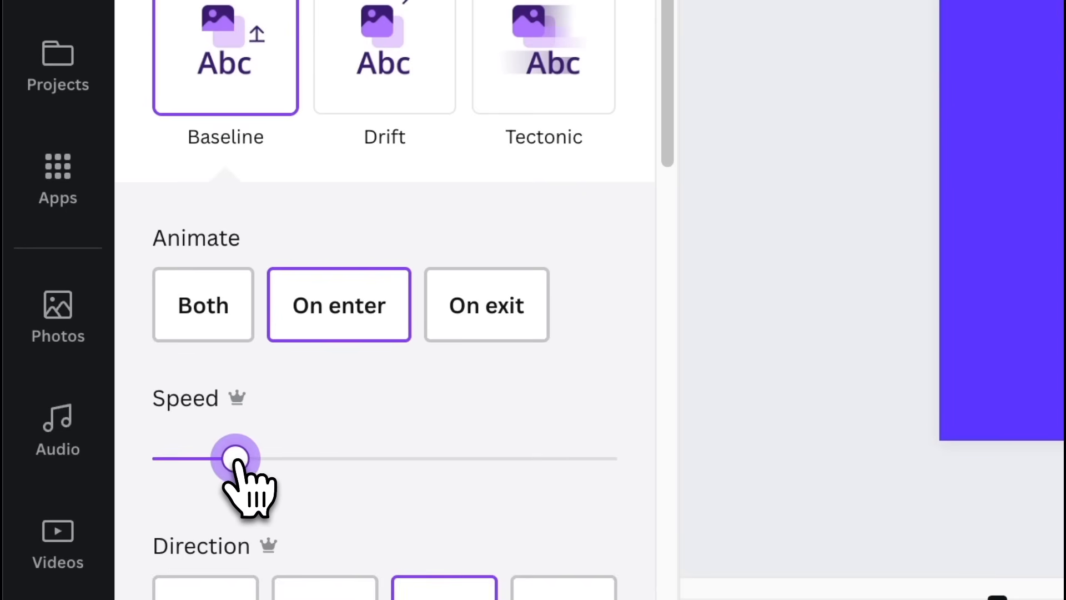
scroll(down, 3)
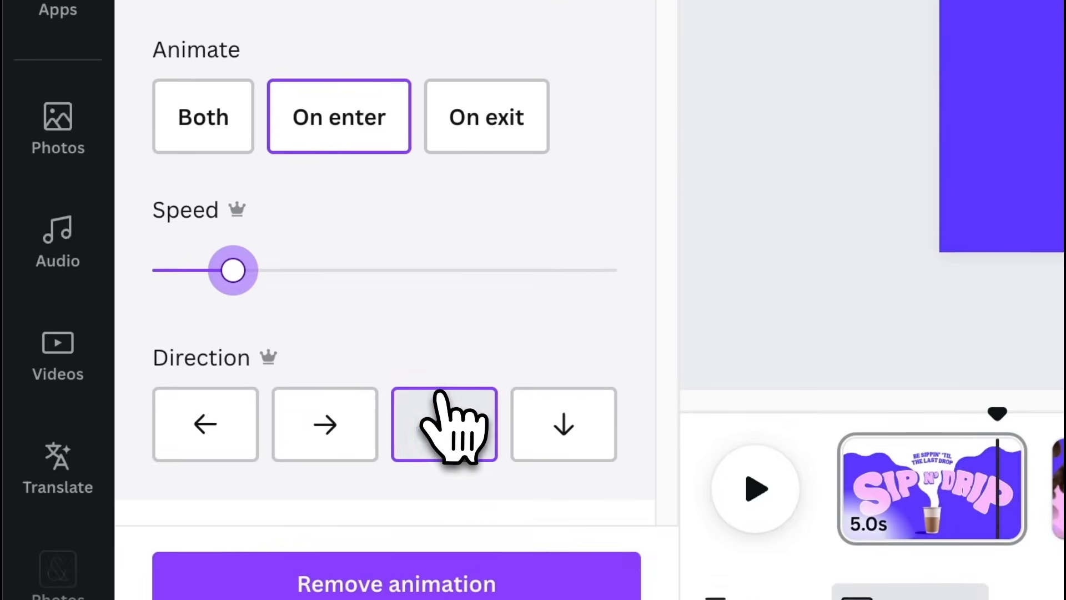
click(443, 424)
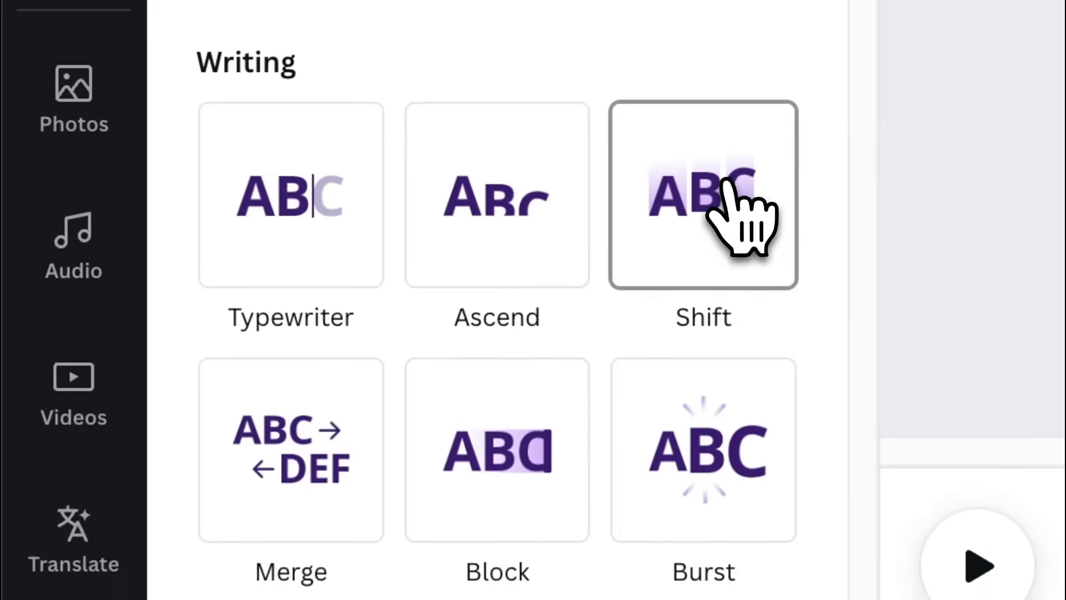
click(702, 195)
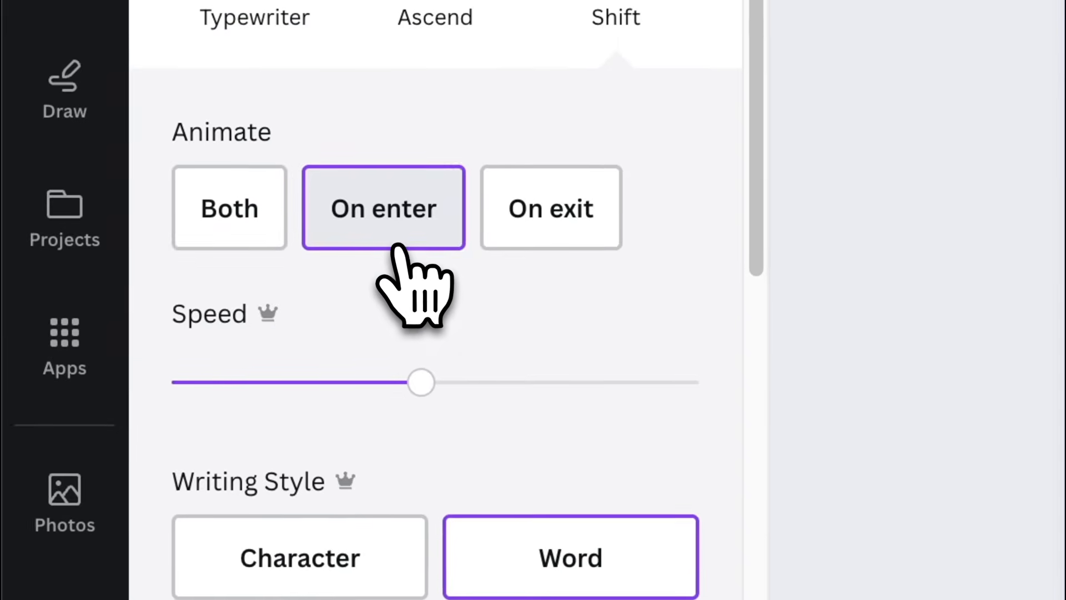
click(229, 207)
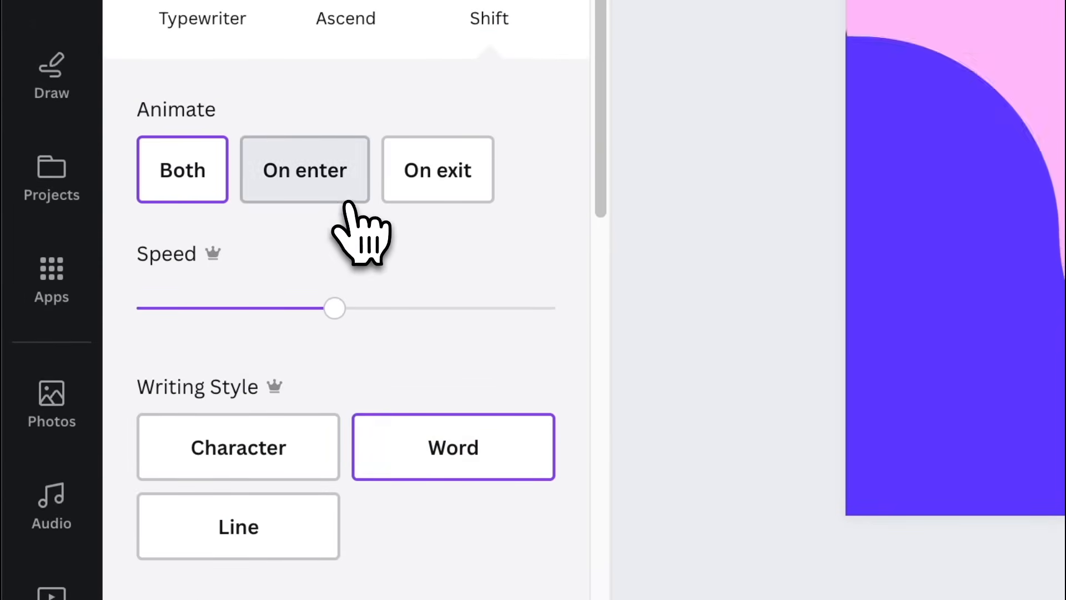
- Change the other text's Shift animation from Both to On enter
click(305, 170)
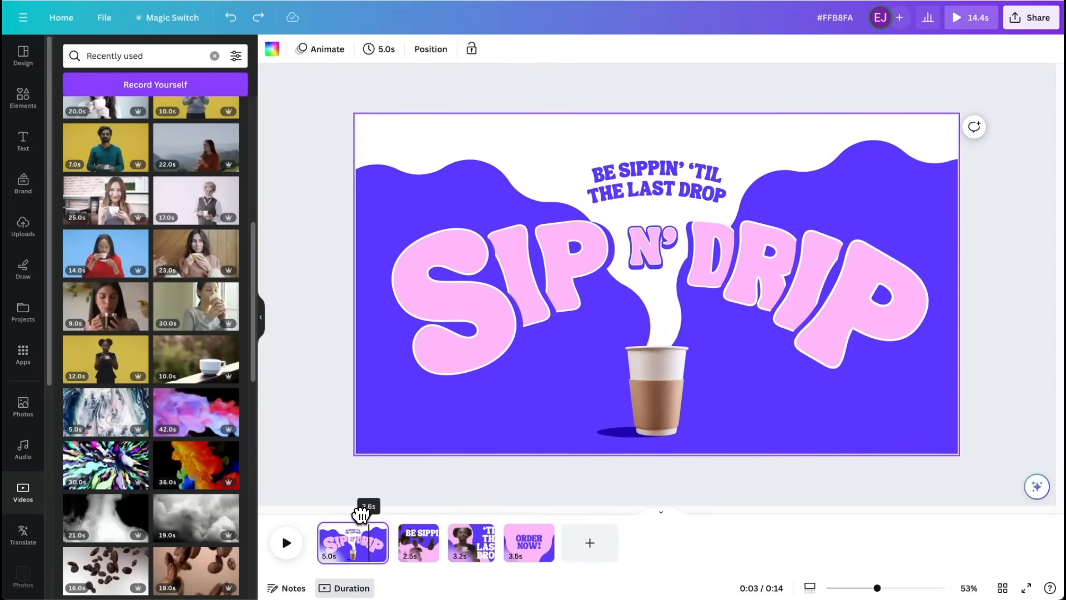
- Switch to the fourth page, ORDER NOW!, and show its 3.5-second duration
click(528, 543)
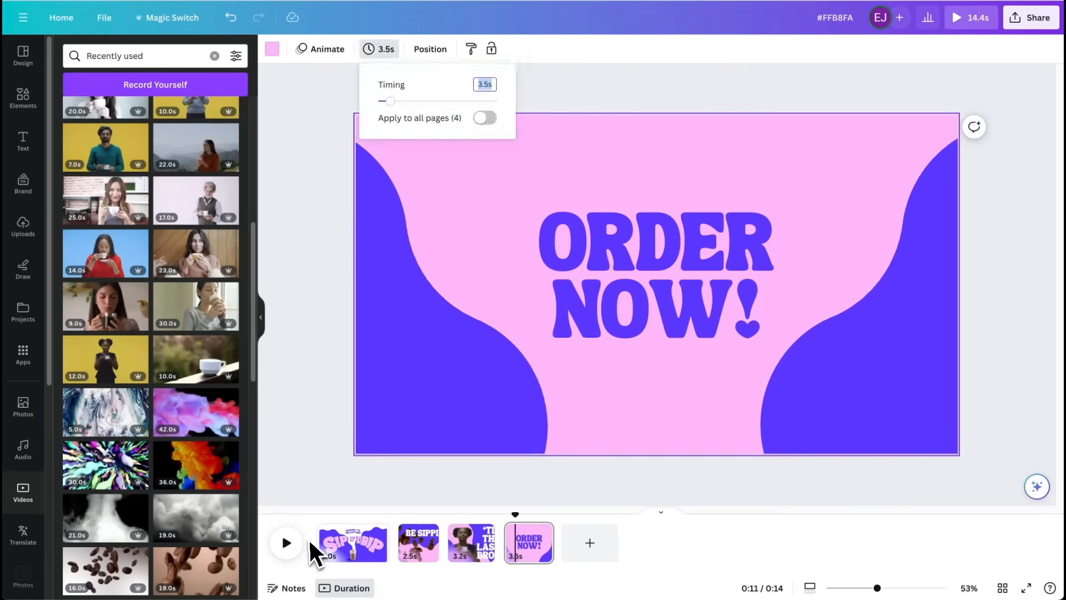